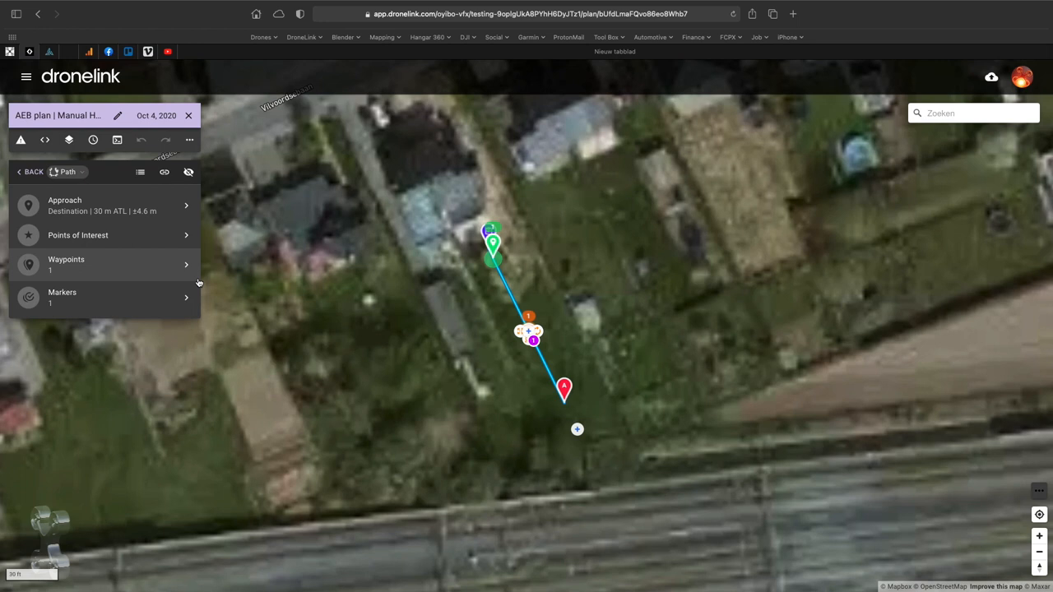
Review Marker 1's heading and pitch in the Markers list, then return to the Components list
click(62, 296)
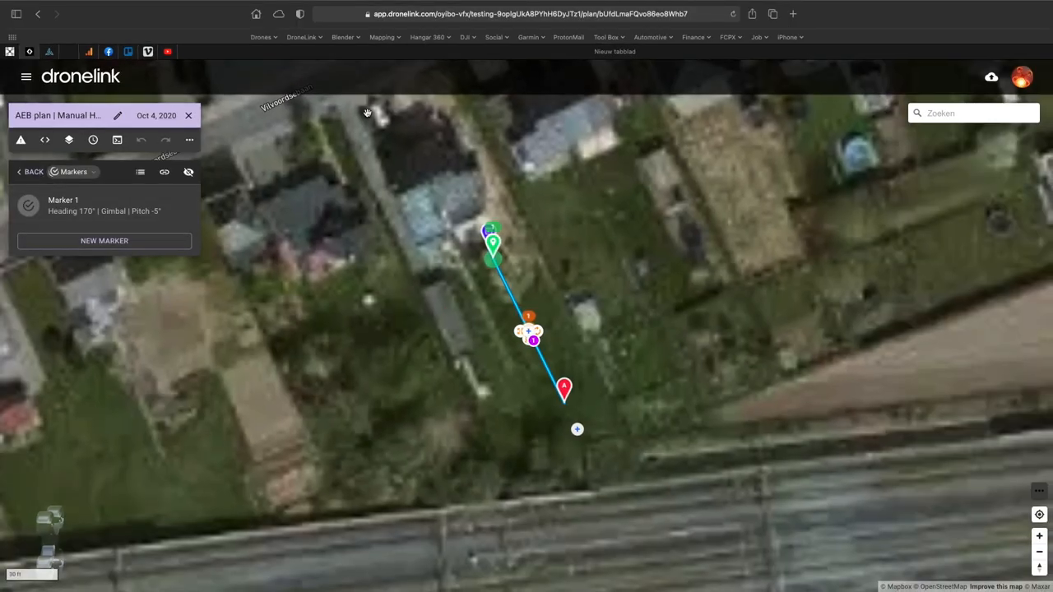
click(32, 172)
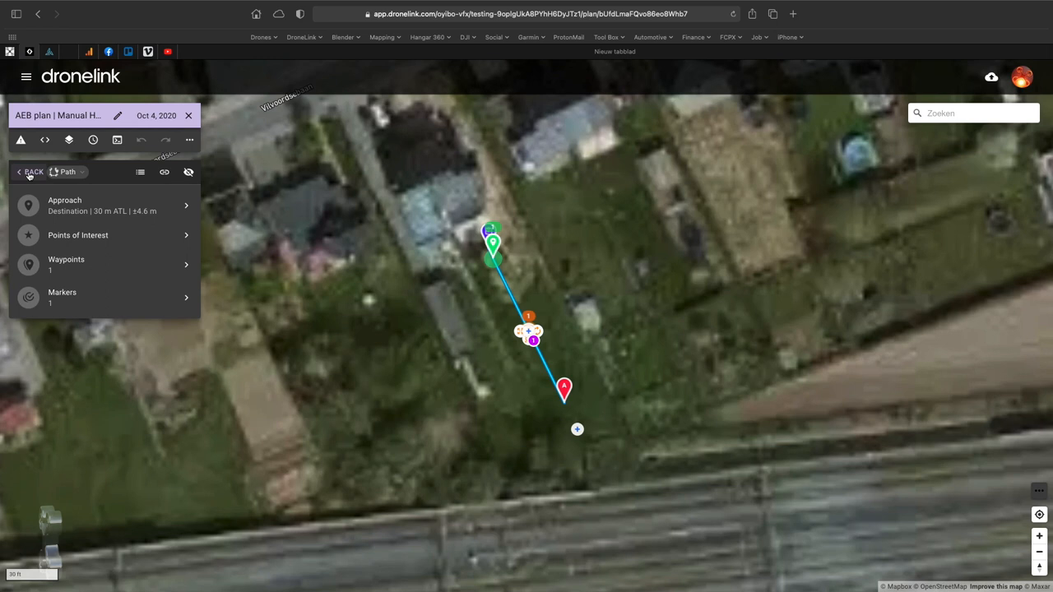
click(29, 171)
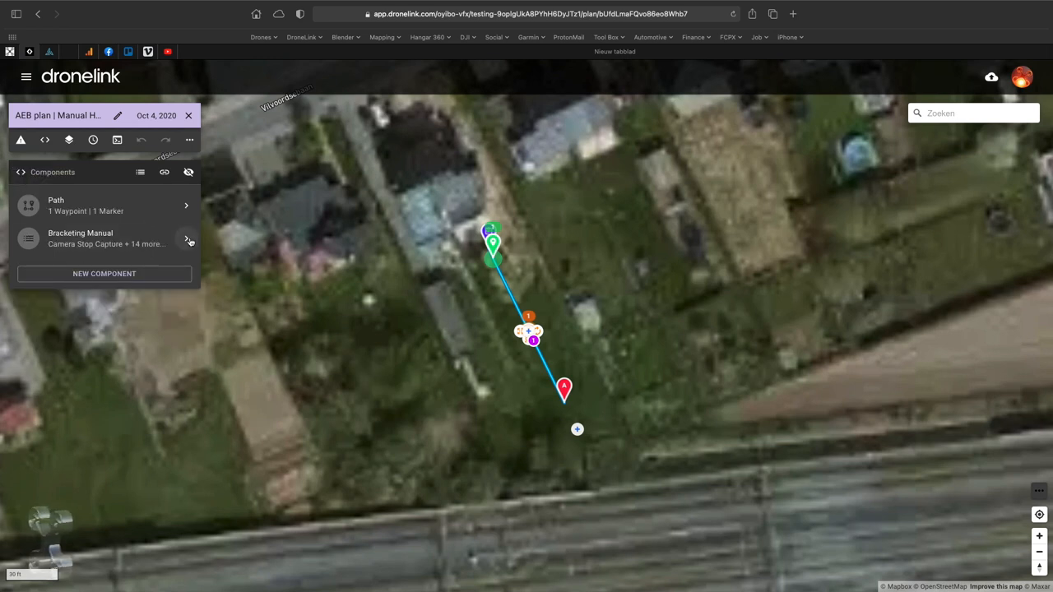
click(187, 239)
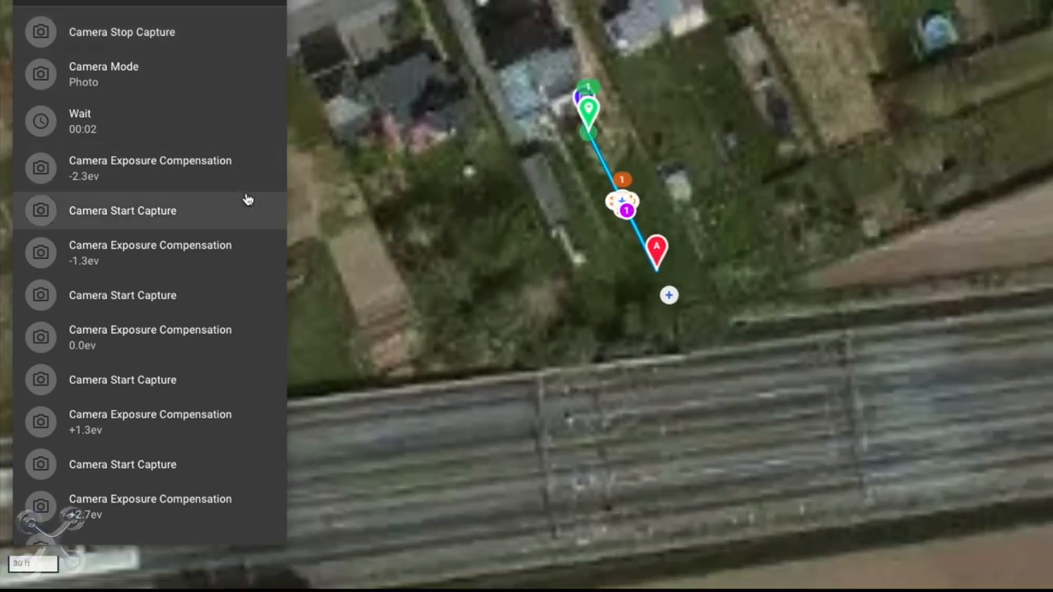
scroll(down, 3)
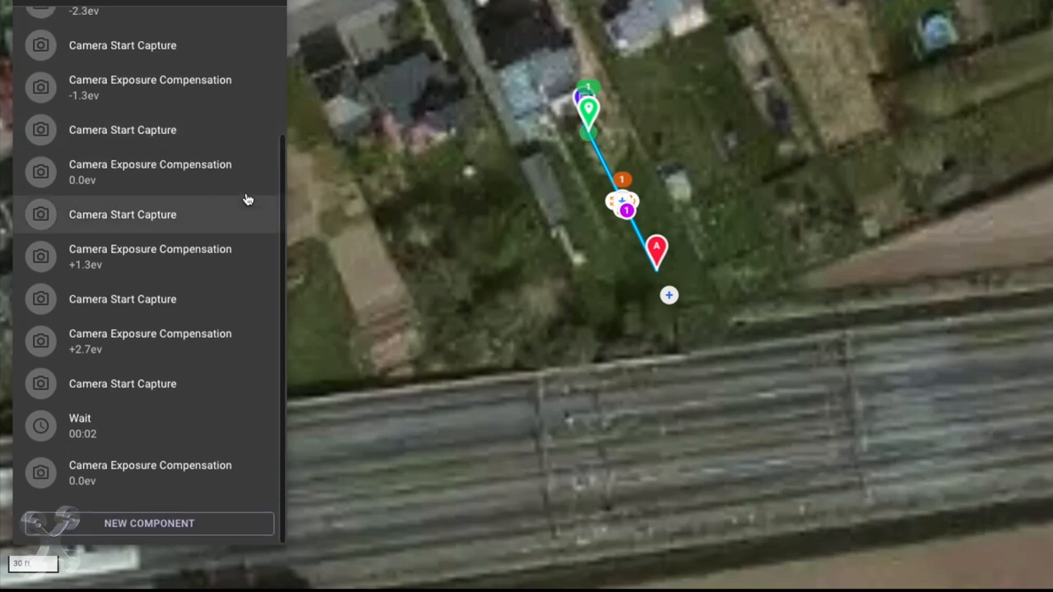
scroll(down, 3)
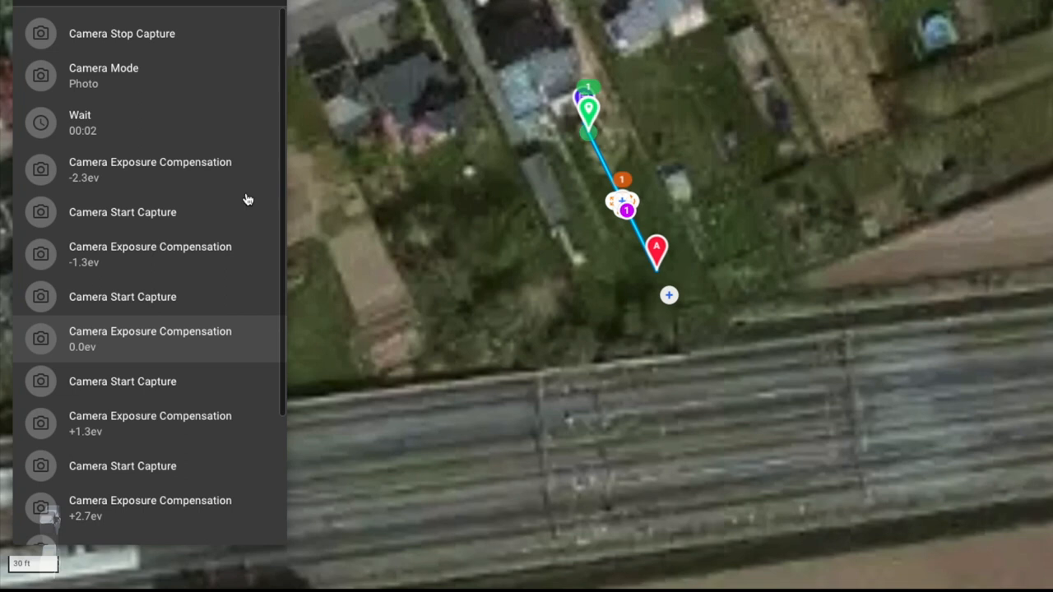
scroll(down, 3)
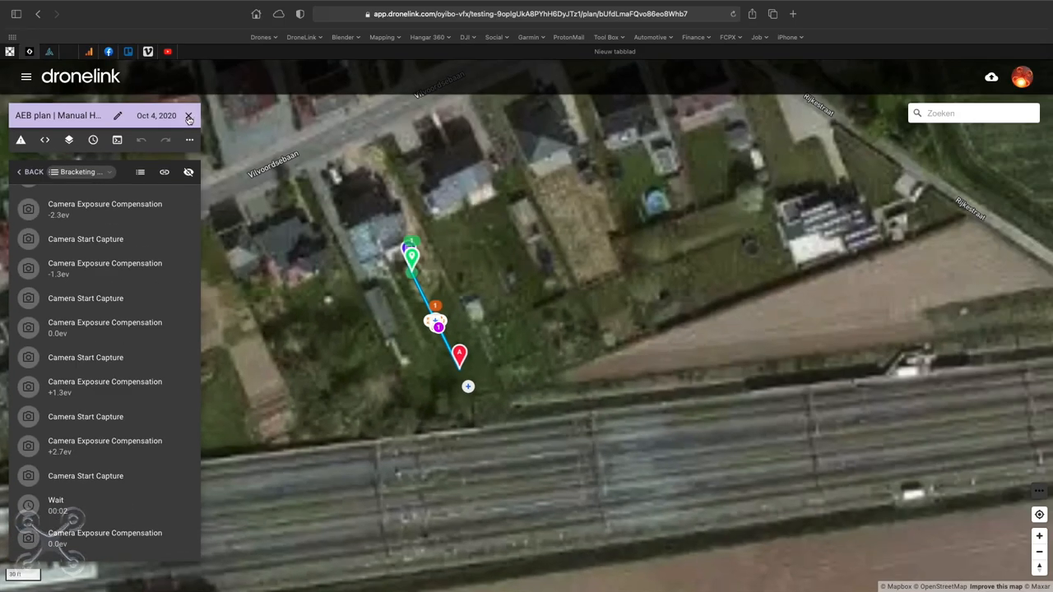
click(29, 173)
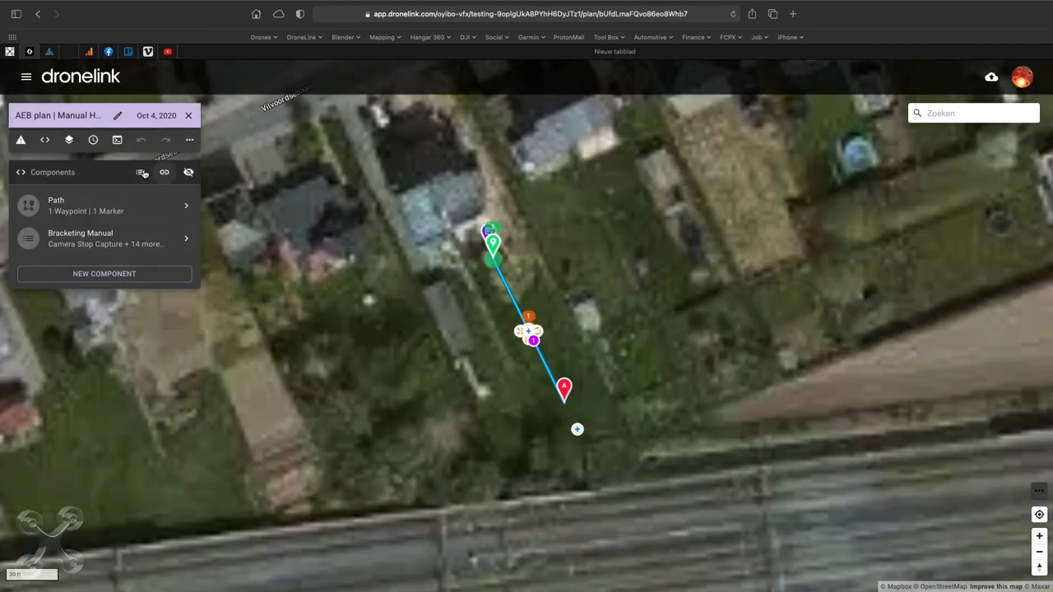
click(93, 140)
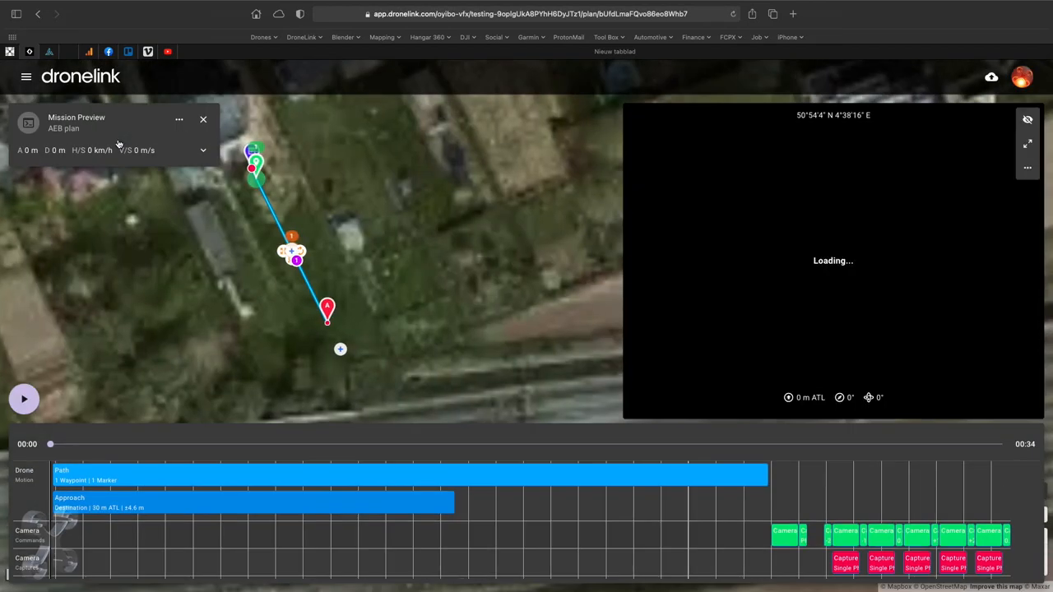
drag(49, 444, 459, 444)
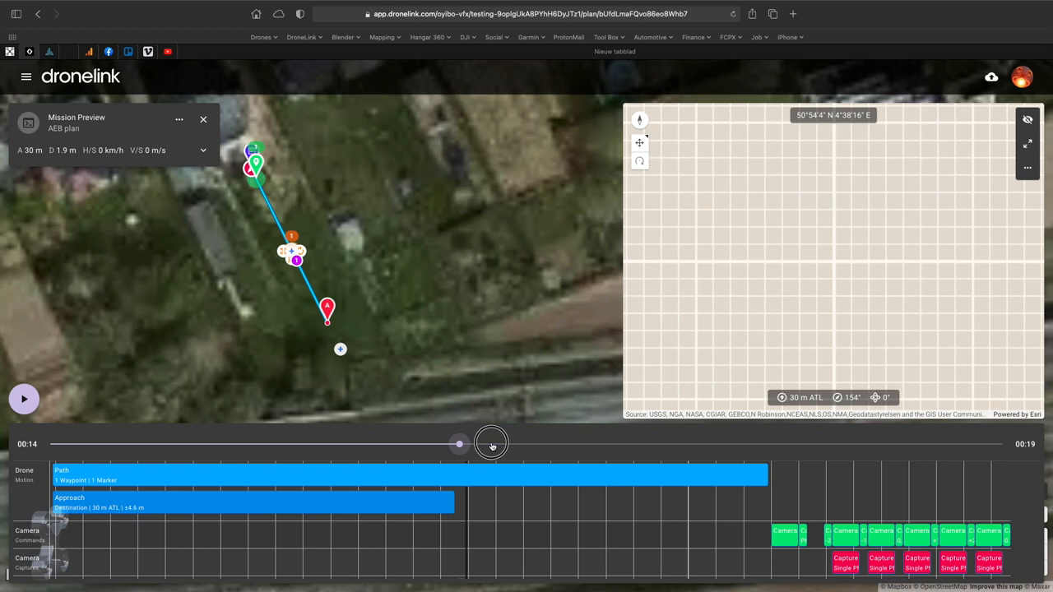
drag(459, 444, 490, 444)
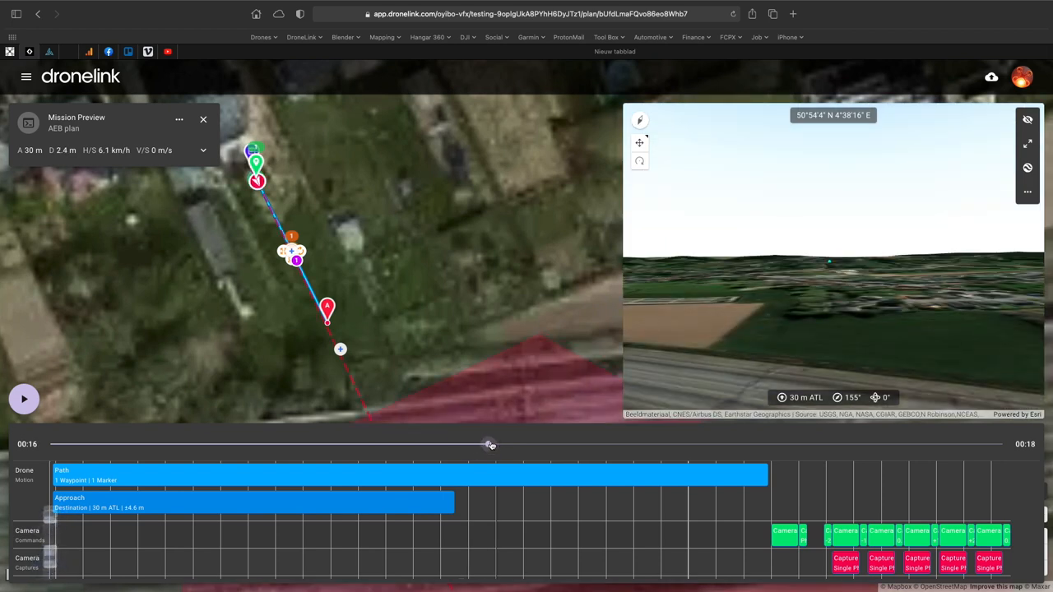
drag(490, 445, 546, 444)
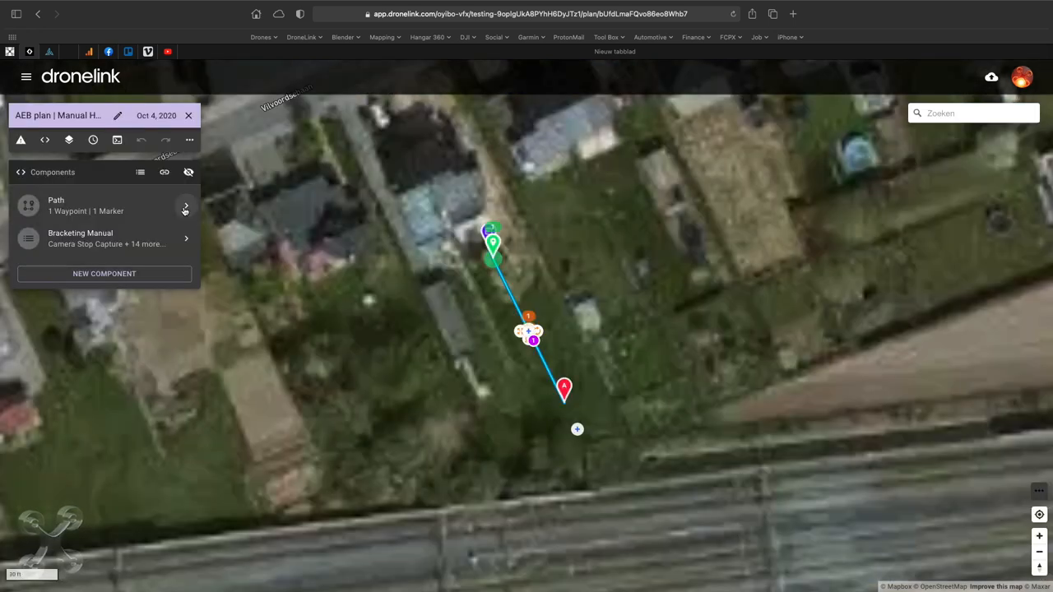
Set Marker 1 to gimbal pitch -45° and drone heading 270°
click(184, 206)
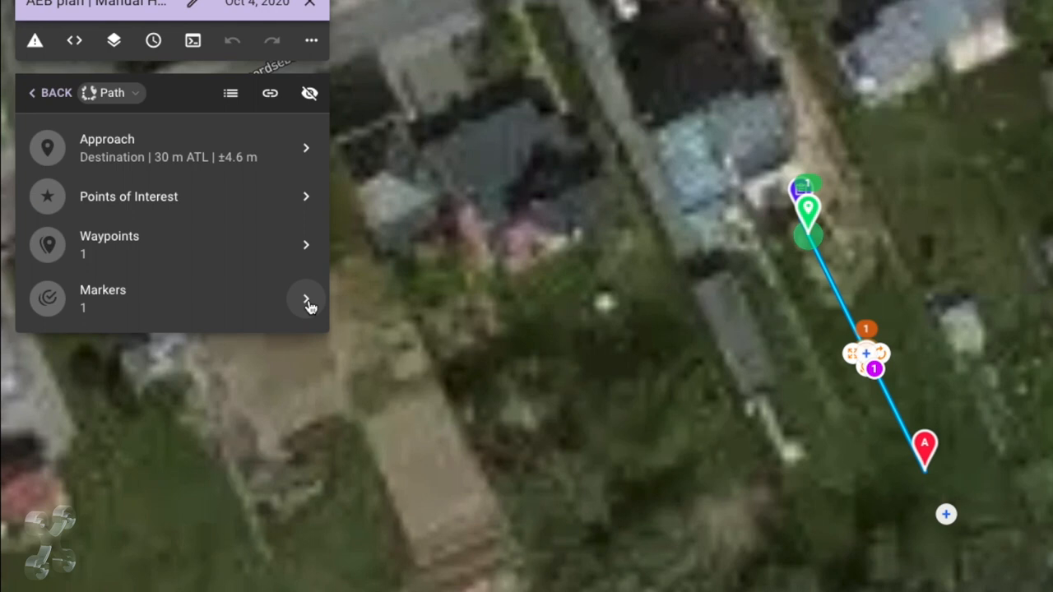
click(306, 299)
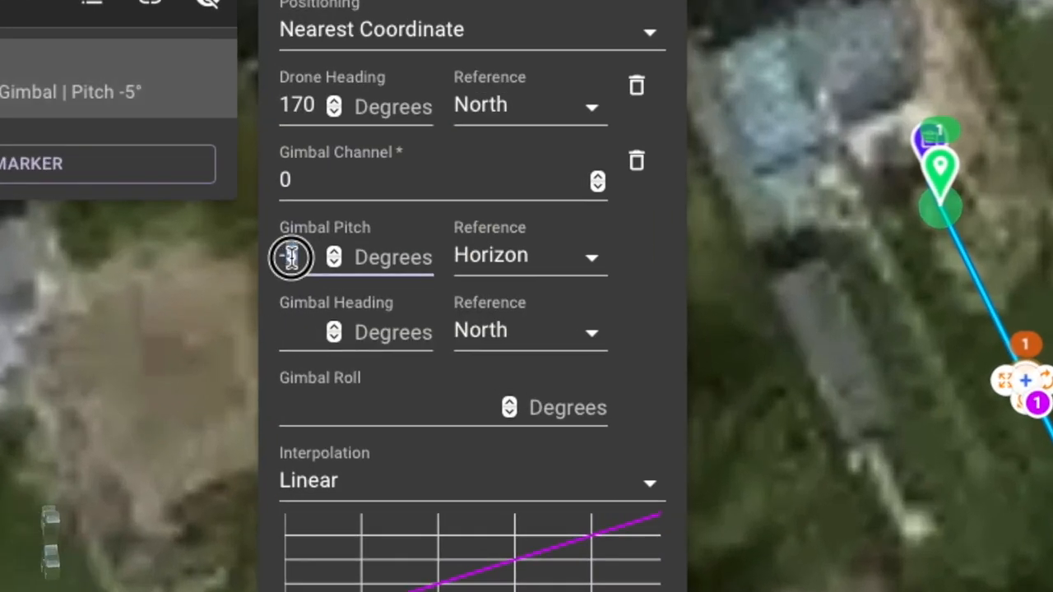
text(45)
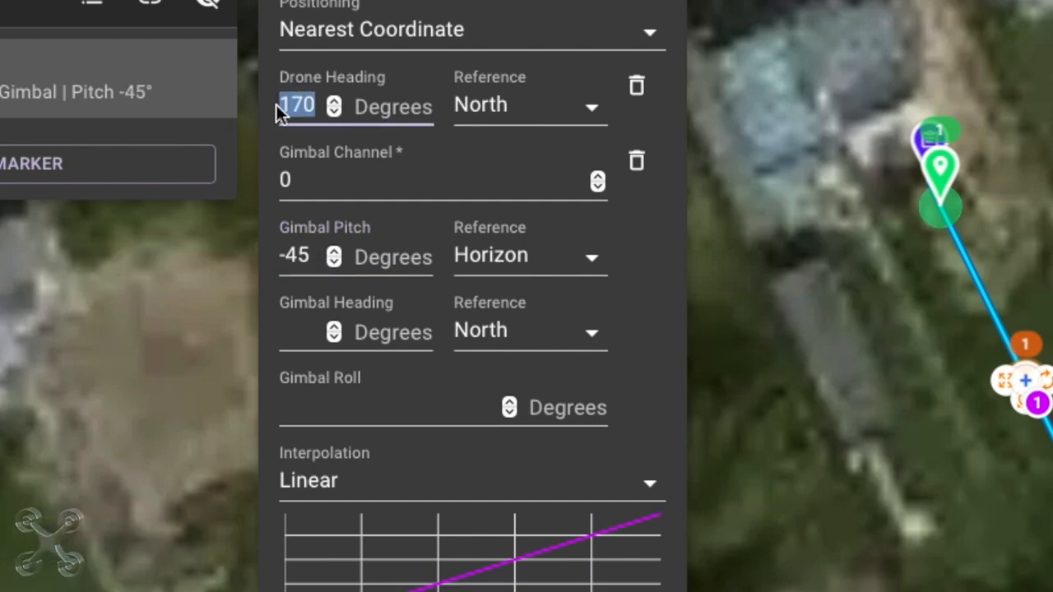
text(270)
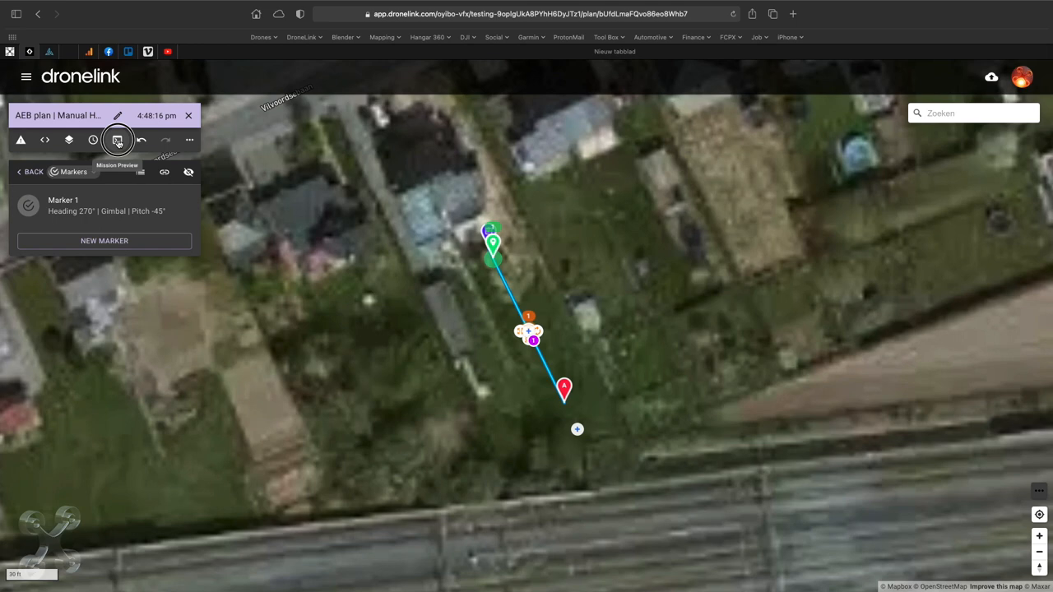
Scrub the mission preview to the marker and confirm 270° heading and -45° pitch
click(117, 140)
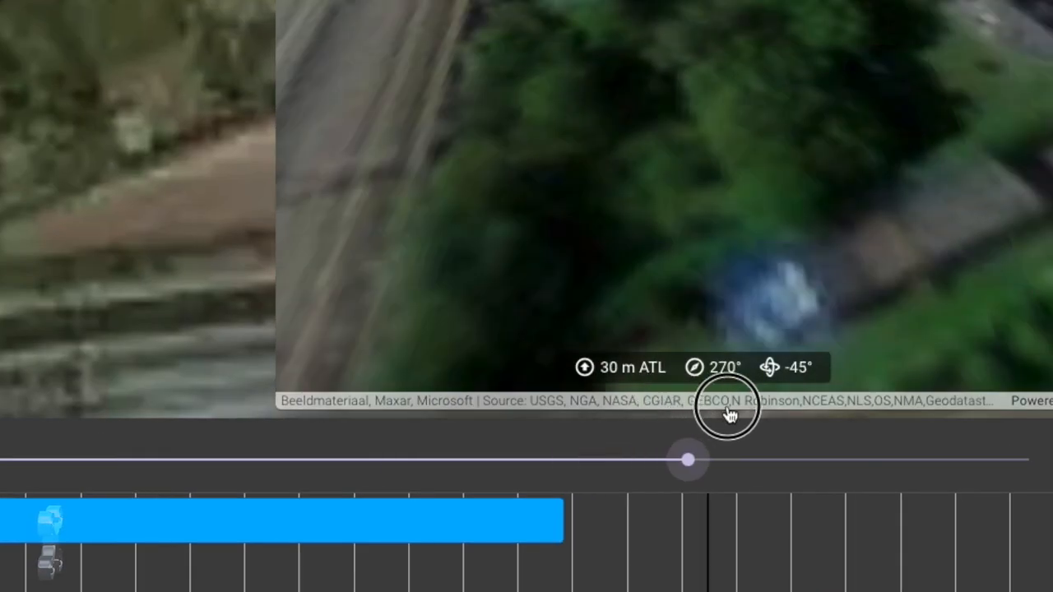
drag(688, 459, 763, 459)
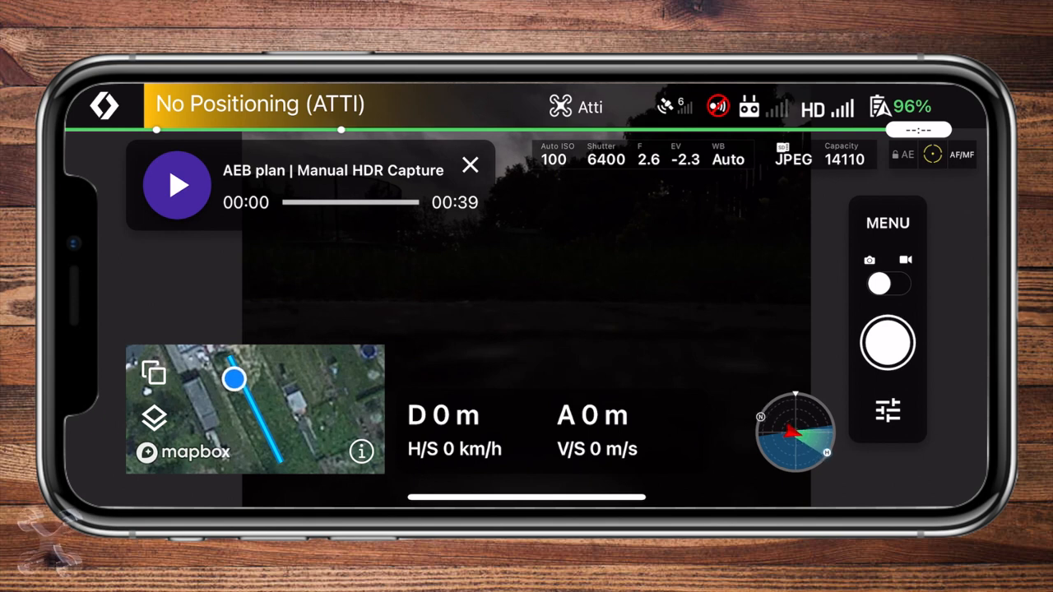
Run the Manual HDR Capture mission to Mission Accomplished and dismiss the message
click(176, 184)
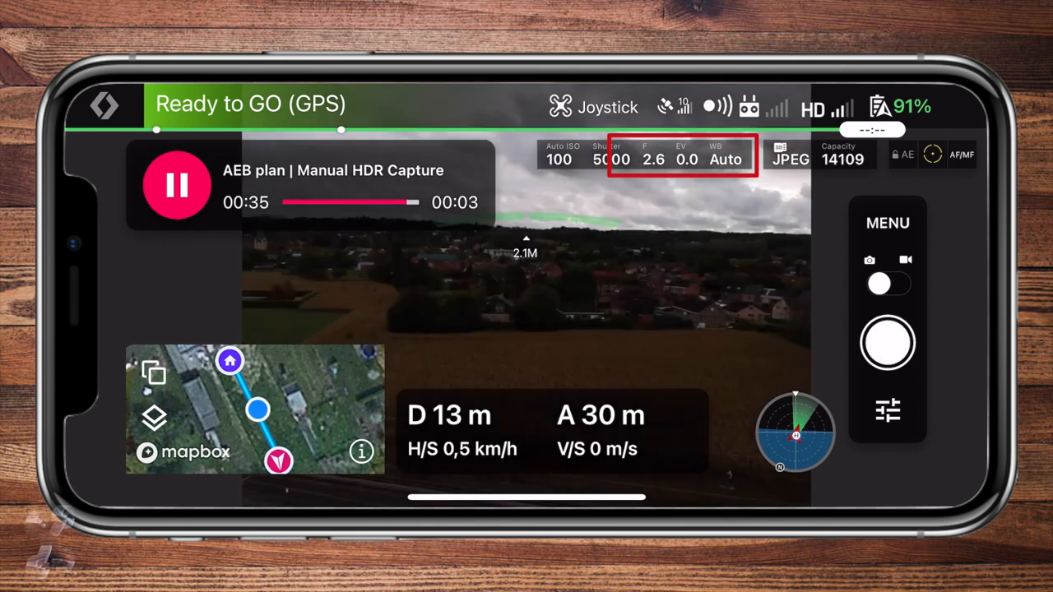
click(886, 344)
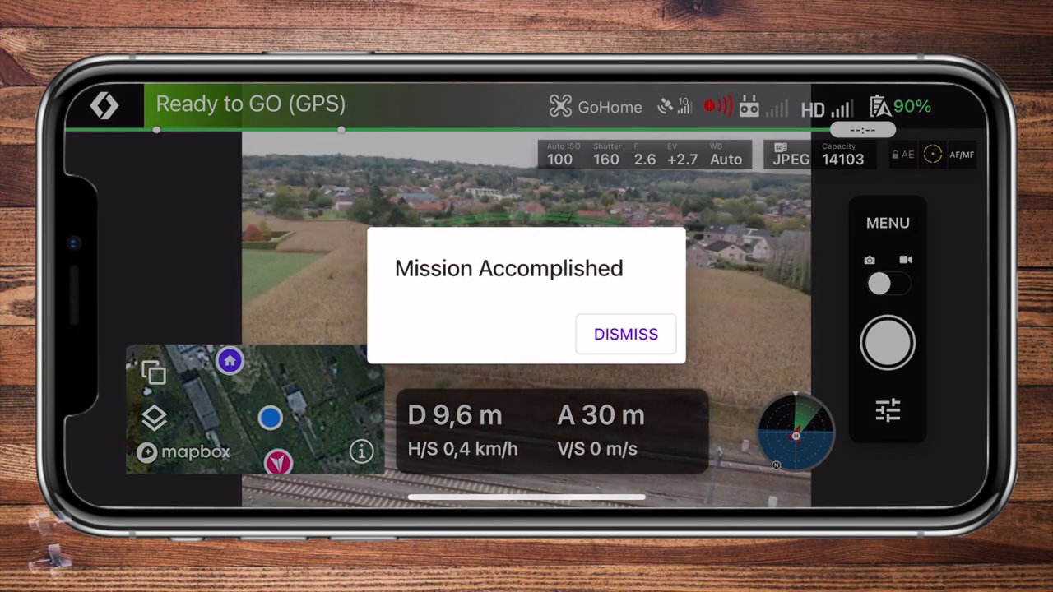
click(625, 334)
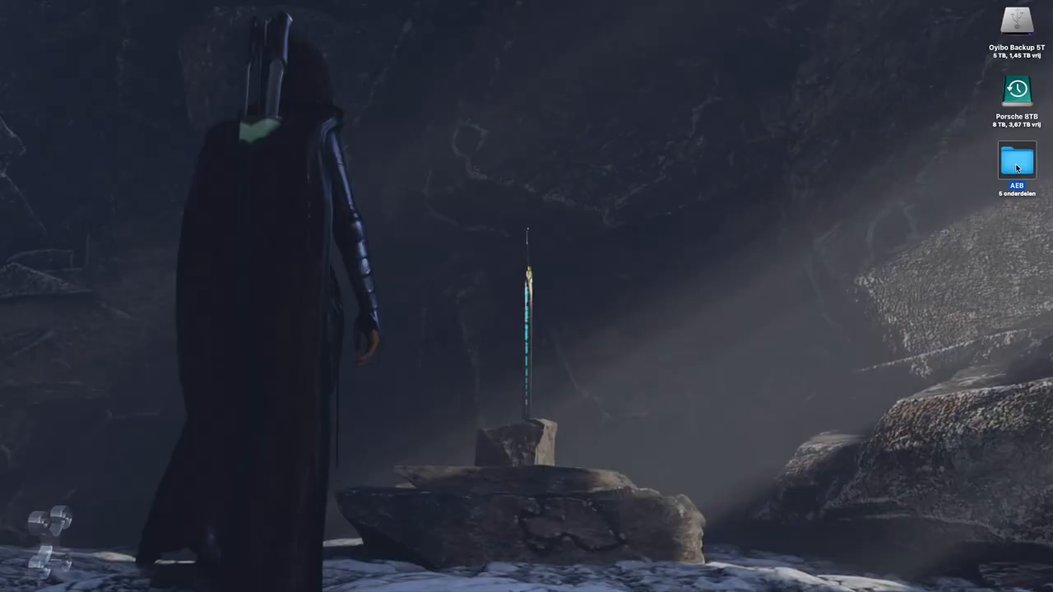
Browse the bracketed photos DJI_0294, DJI_0296 and DJI_0297 in the AEB folder
double_click(1016, 161)
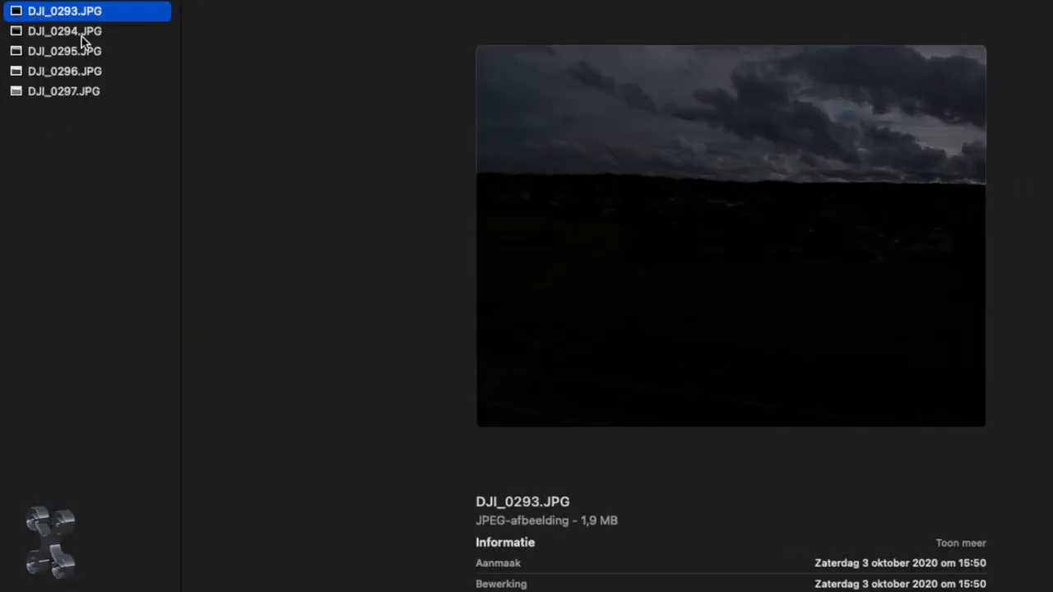
click(64, 29)
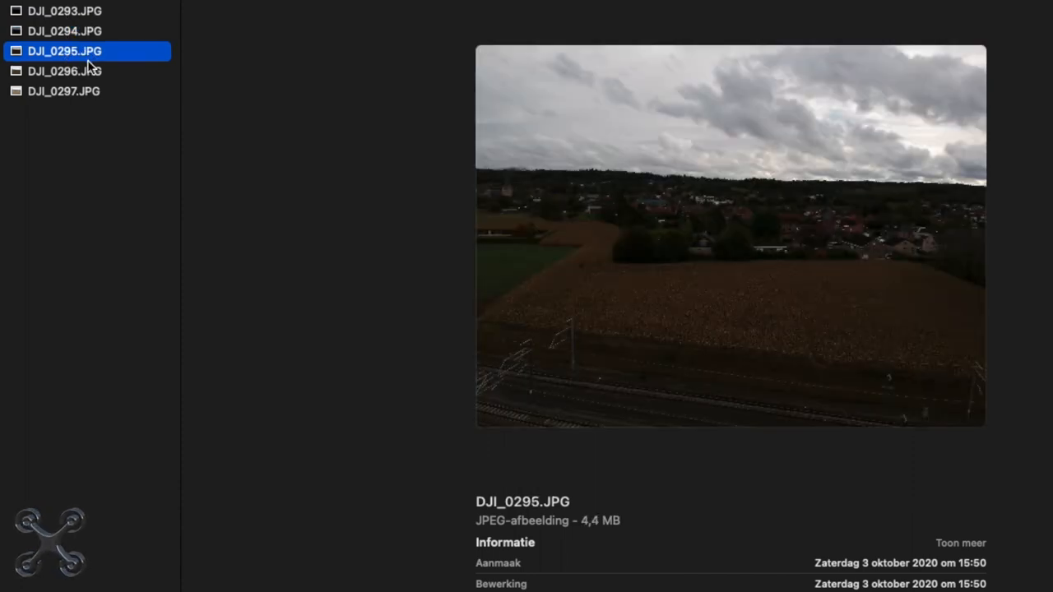
click(64, 70)
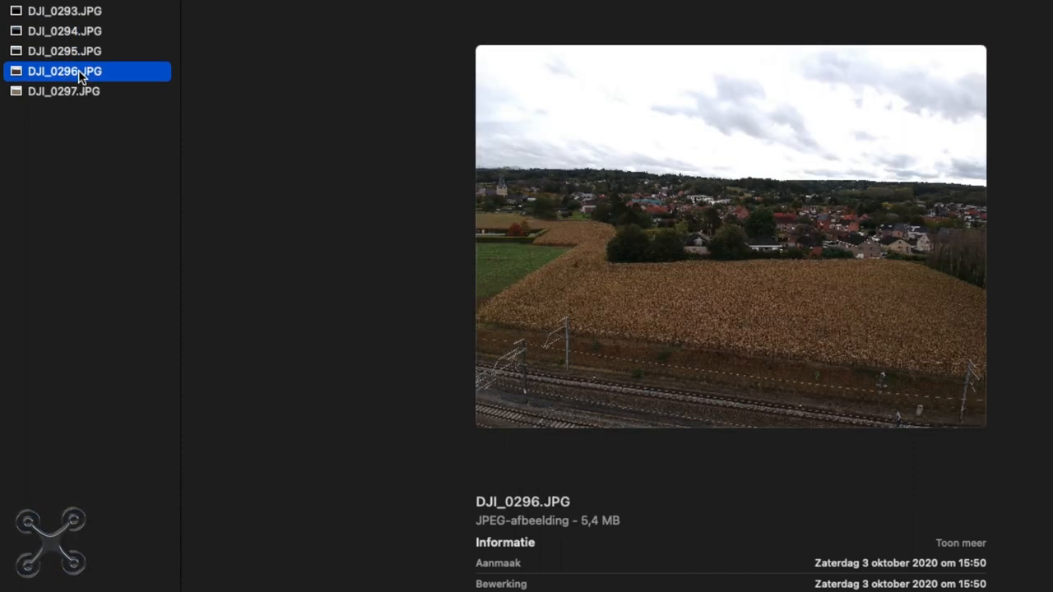
click(64, 90)
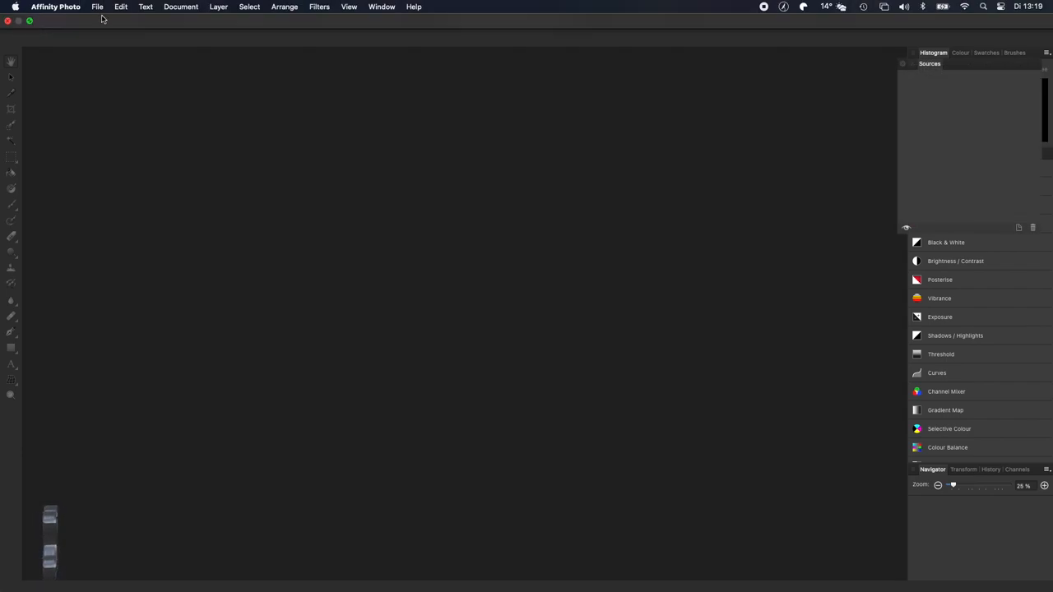
Merge the five DJI AEB photos into an HDR image with tone mapping off
click(97, 6)
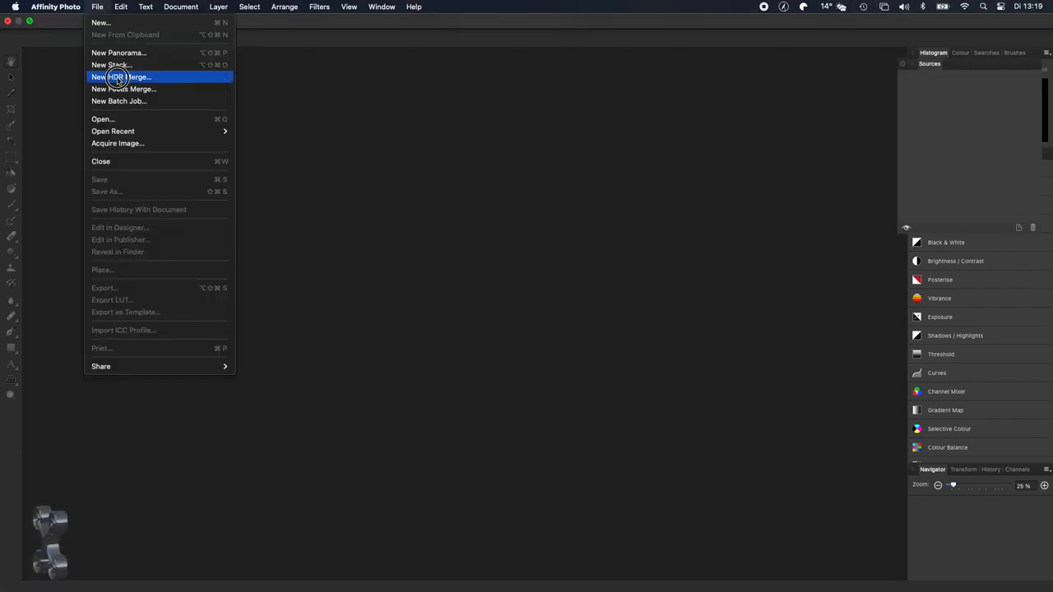
click(122, 77)
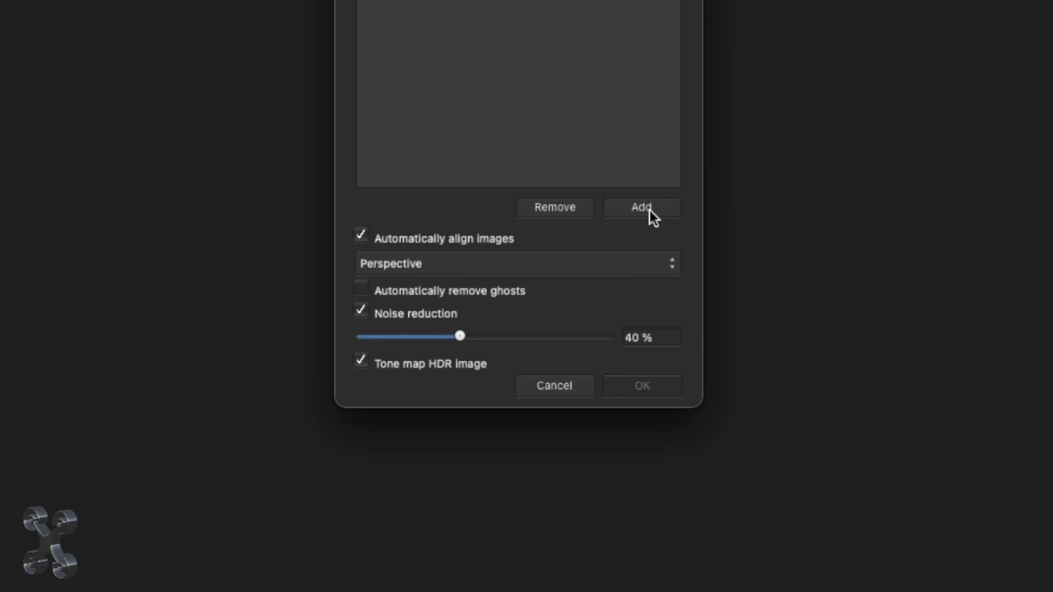
click(360, 360)
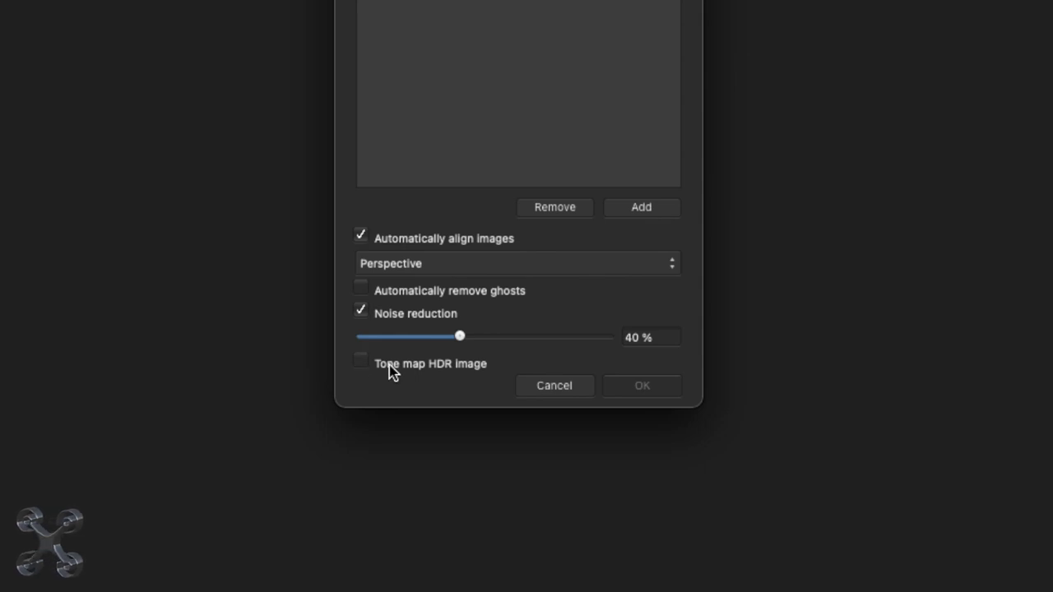
mouse_move(641, 208)
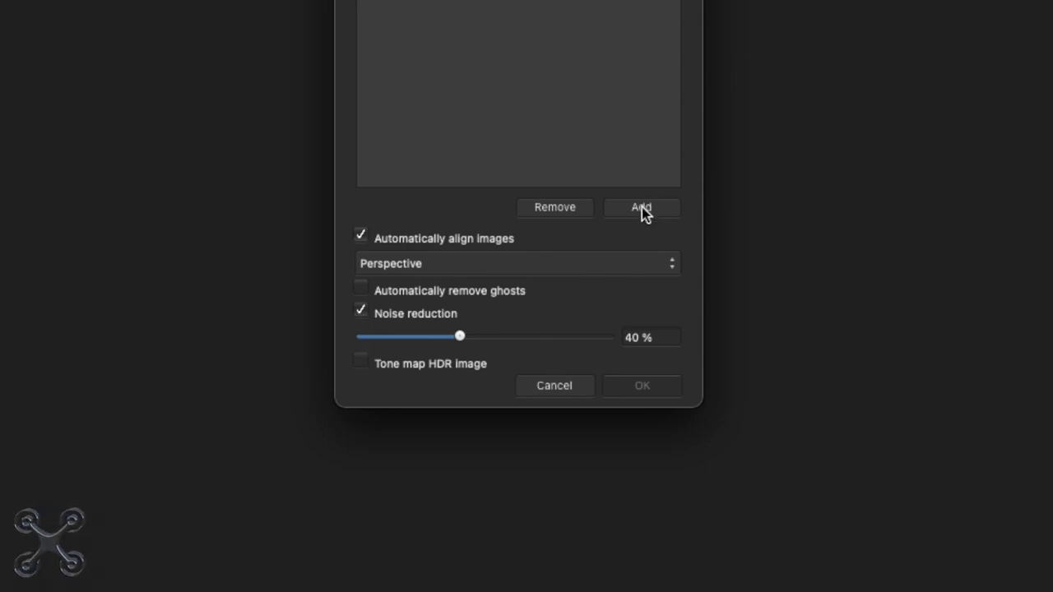
click(642, 208)
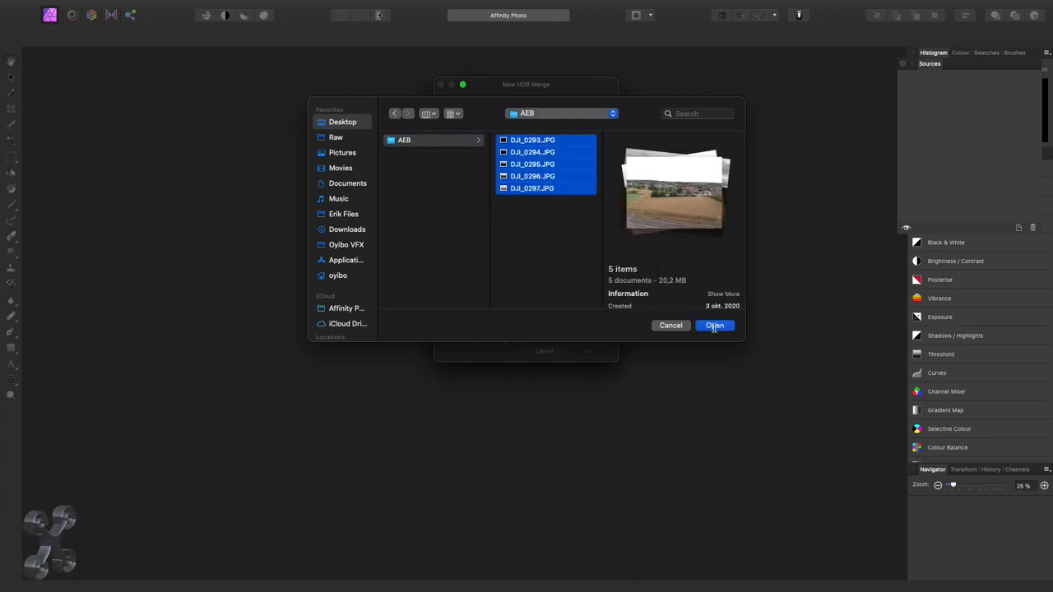
click(714, 326)
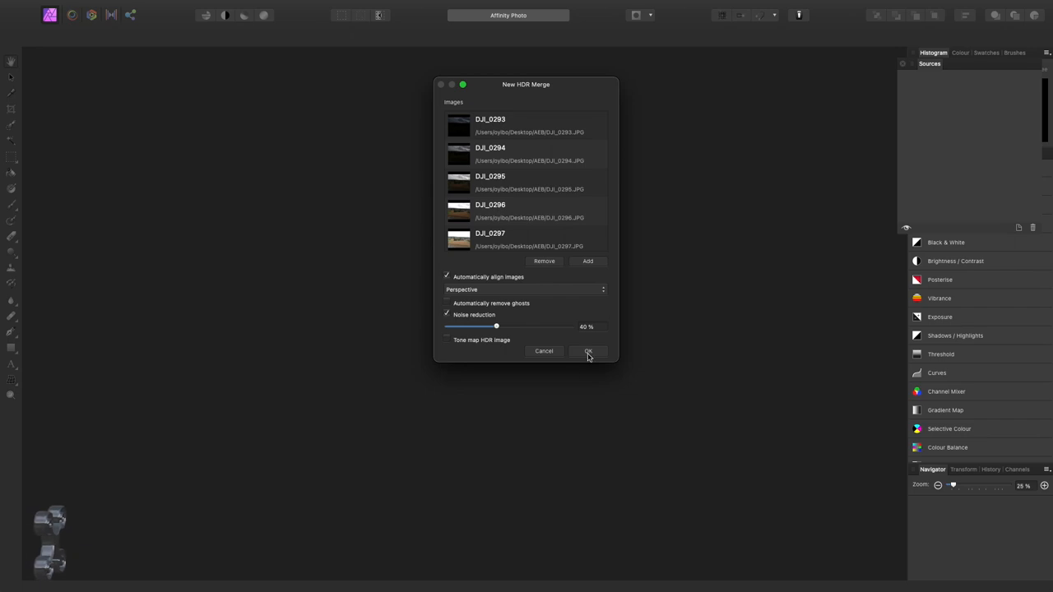
click(587, 352)
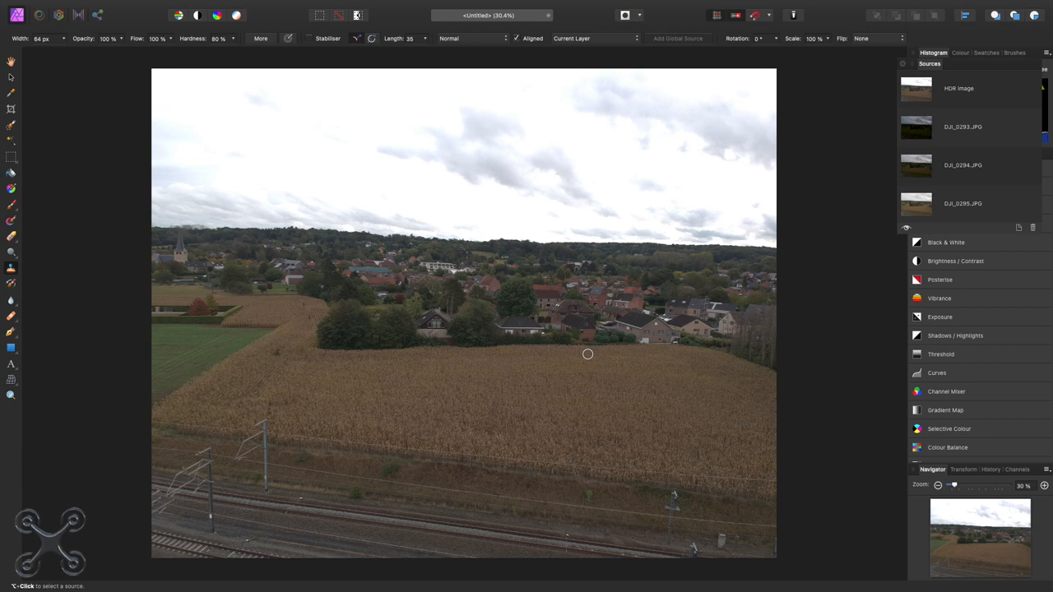
mouse_move(86, 192)
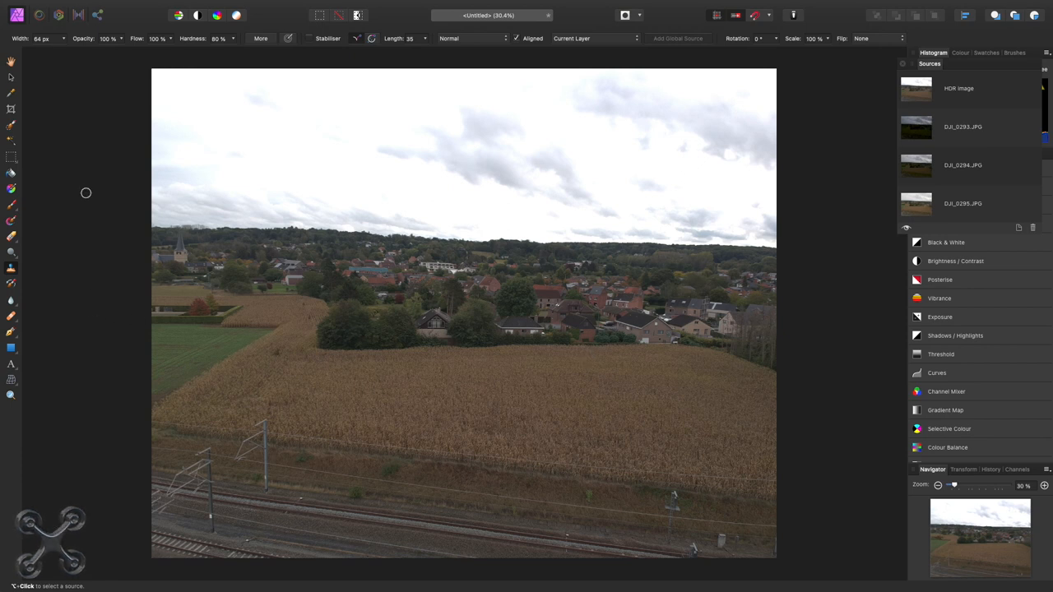
Export the merged image as JPEG quality 100 named Dronelink HDR.jpg on the Desktop
click(97, 7)
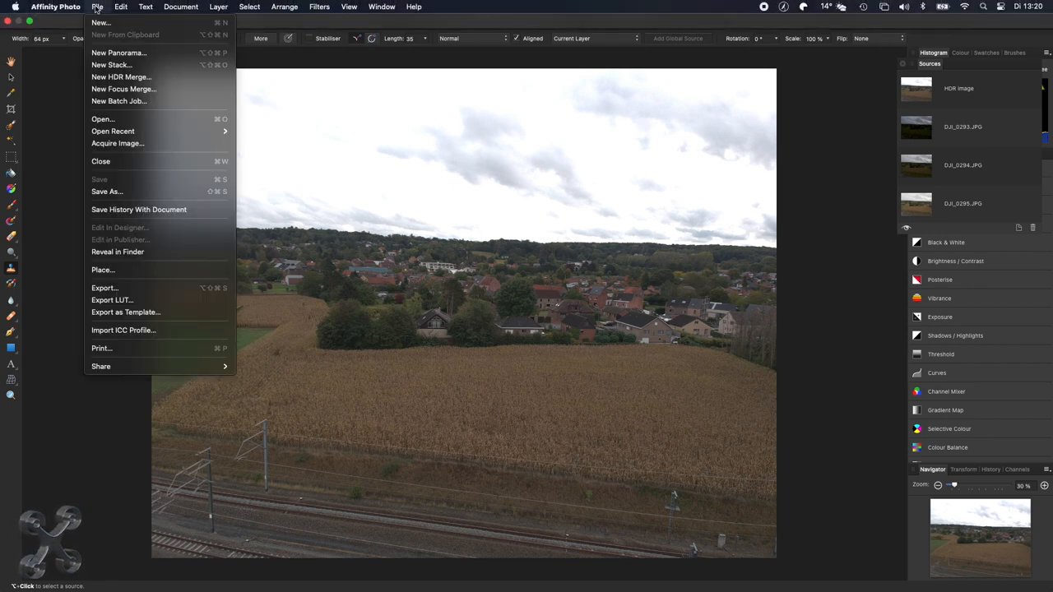
click(105, 288)
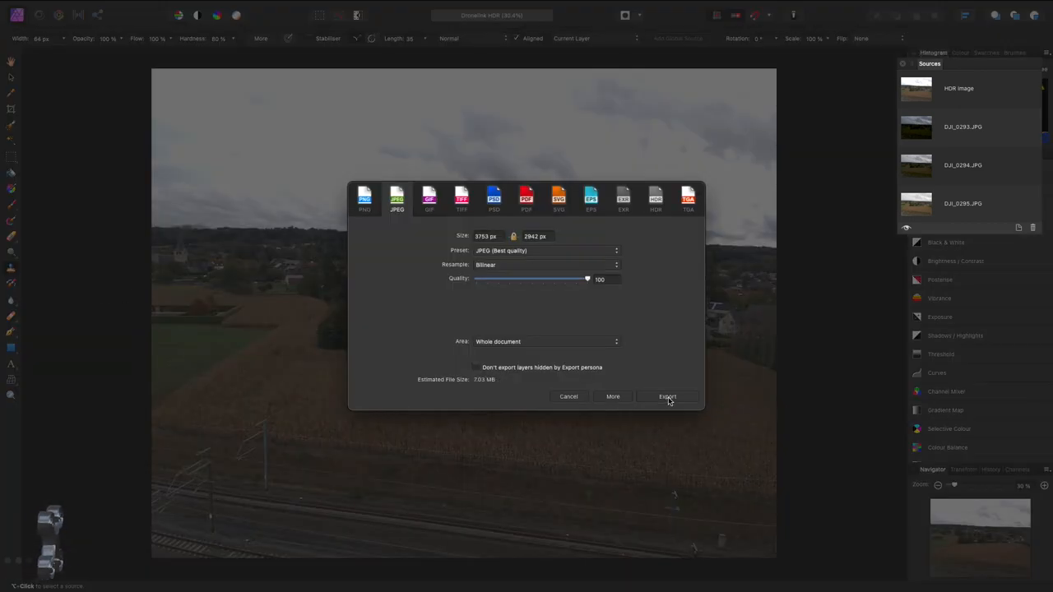
click(668, 397)
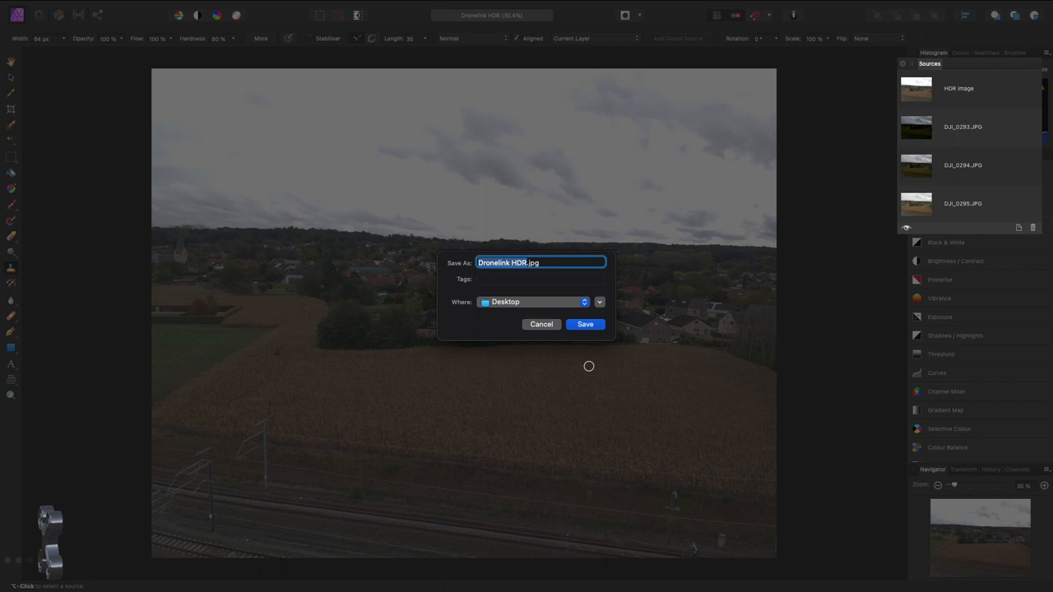
mouse_move(585, 324)
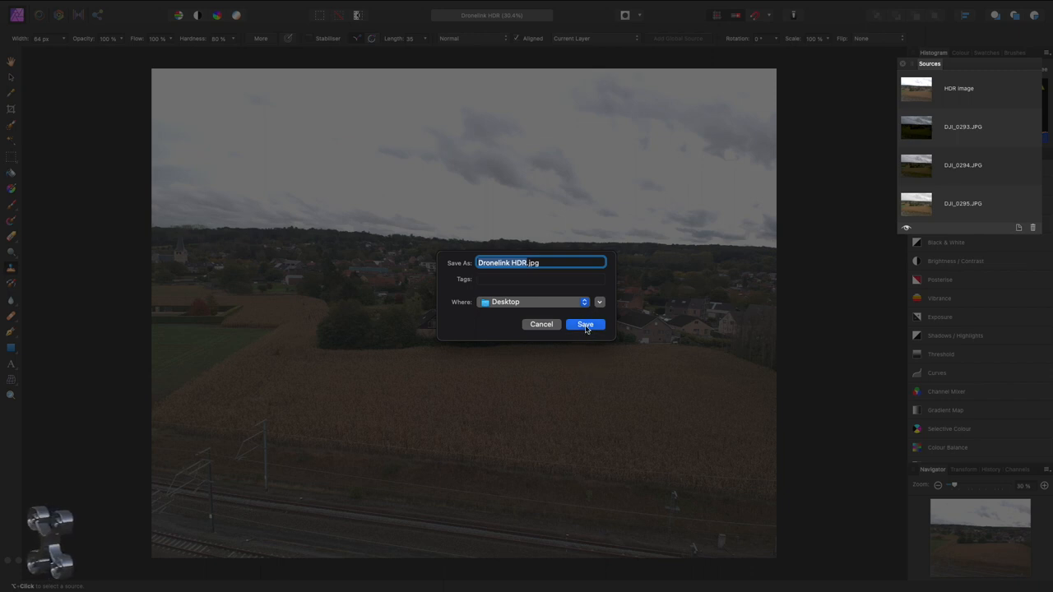
click(585, 324)
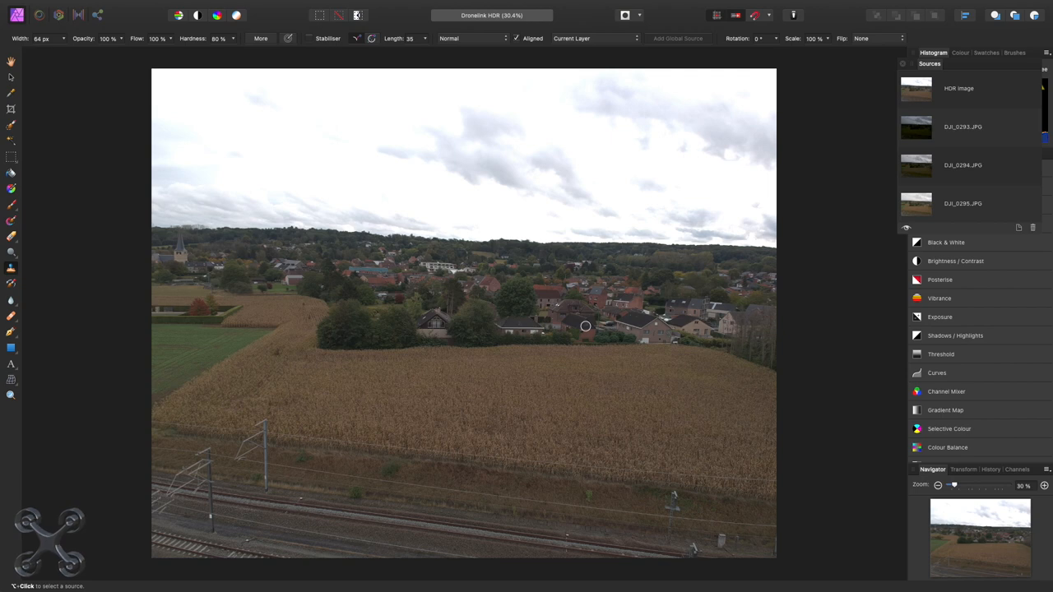
Start a new HDR merge of the five DJI photos with Tone map HDR image ticked
click(99, 7)
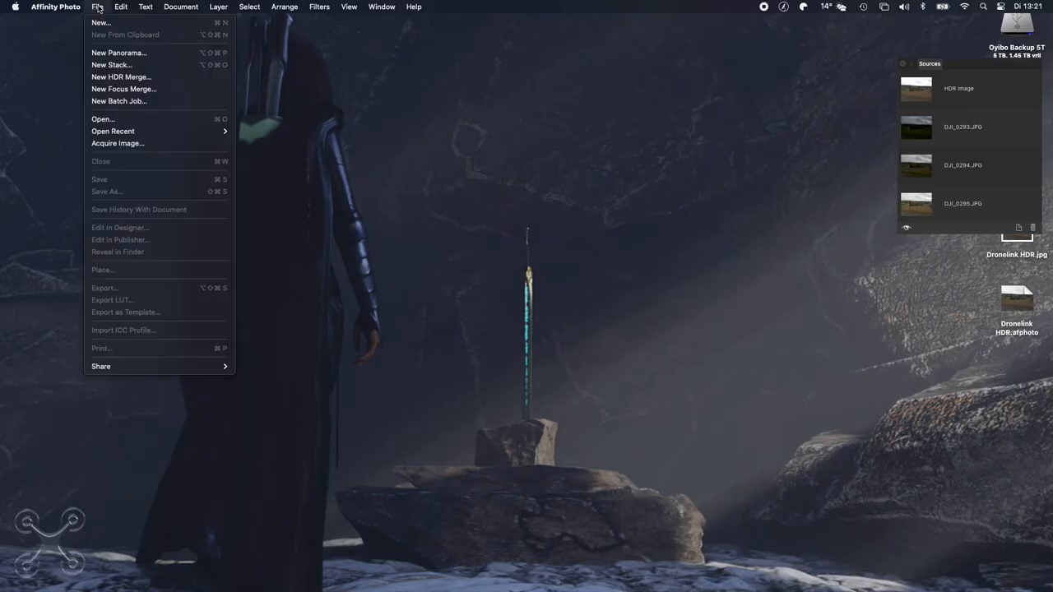
click(121, 77)
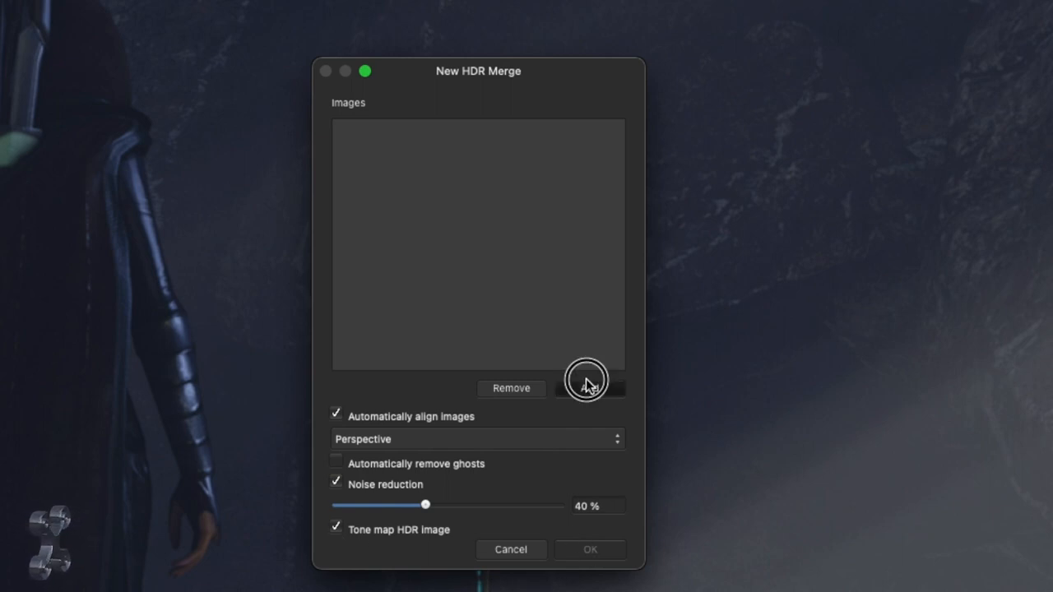
click(589, 388)
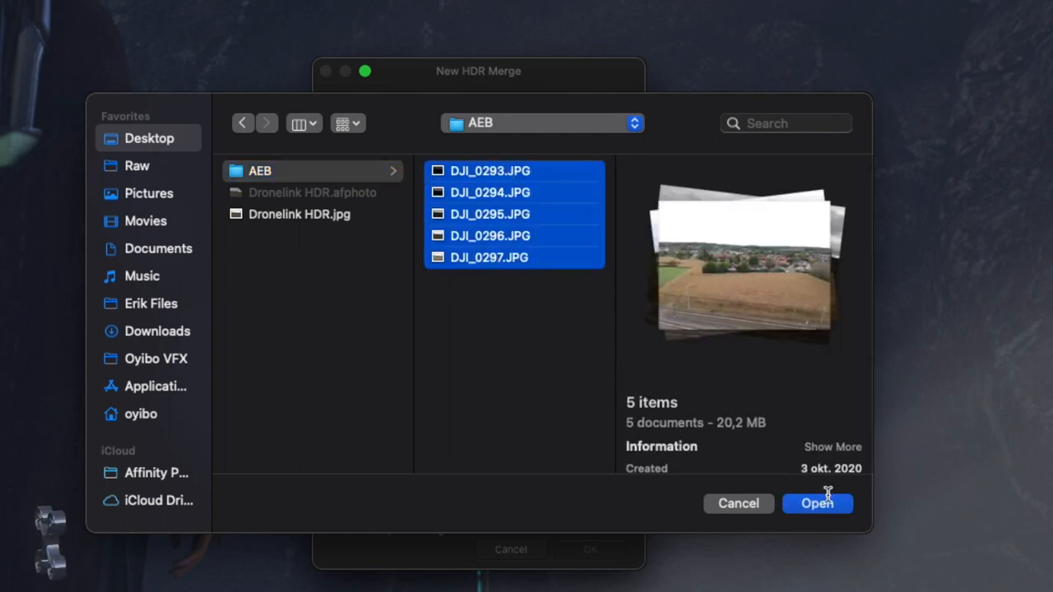
click(816, 504)
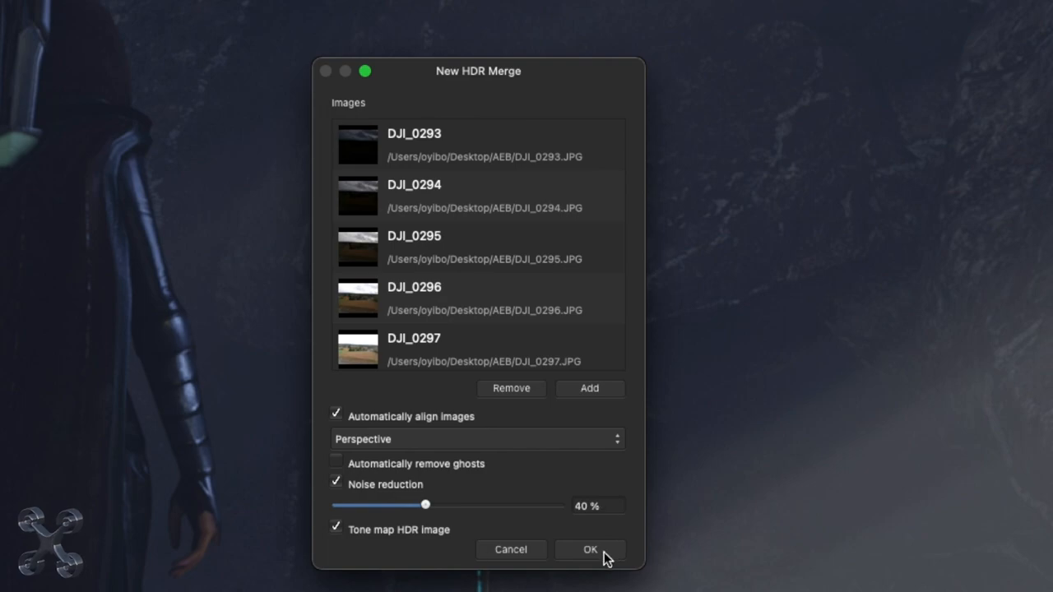
click(589, 549)
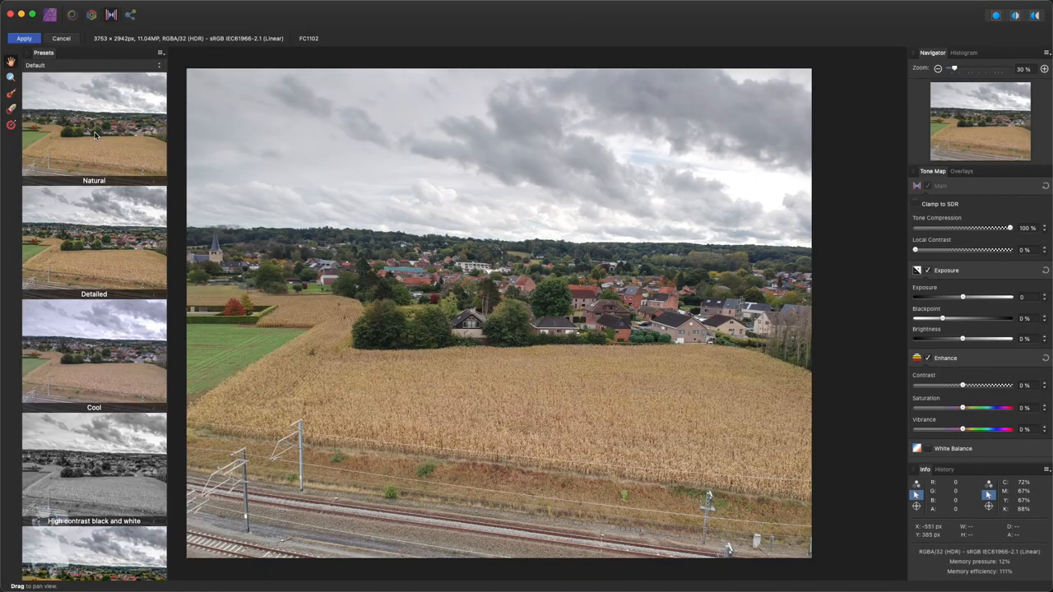
Try a tone-map preset and apply the tone mapping to the merged image
drag(915, 250, 952, 250)
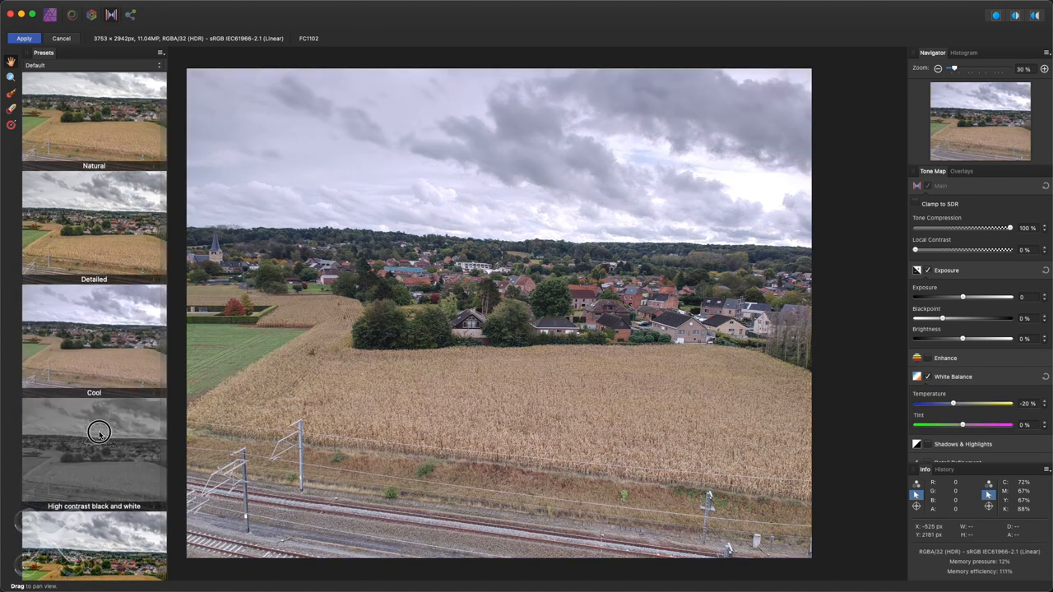
click(94, 451)
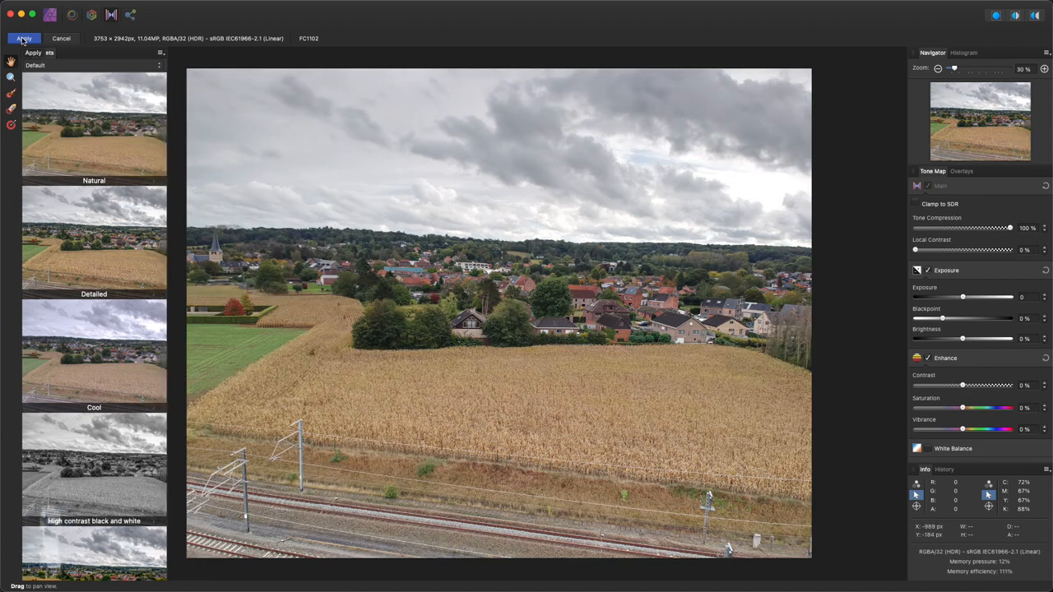
click(23, 38)
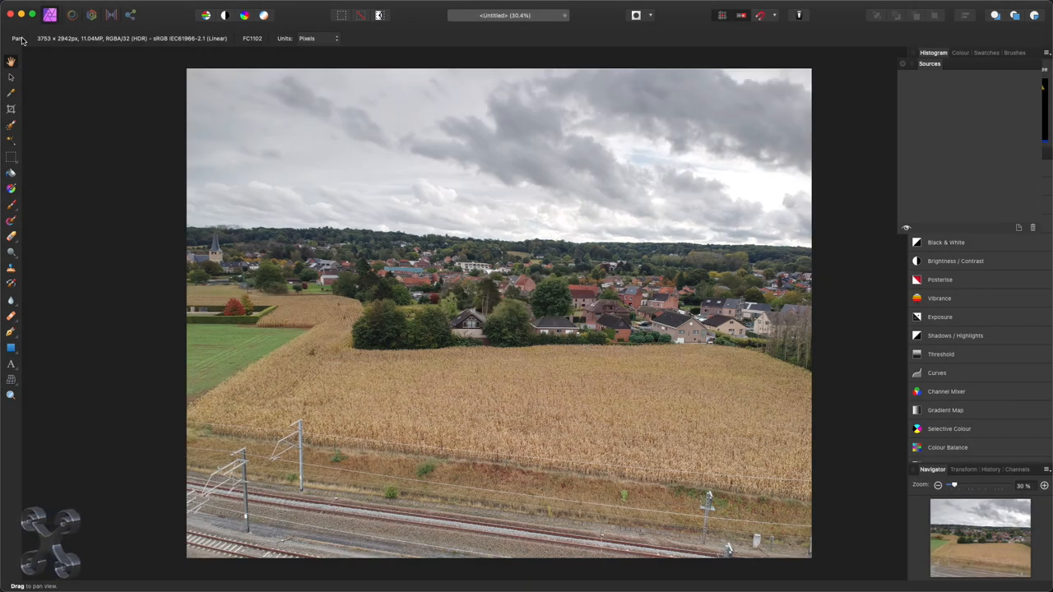
Export the tone-mapped image as JPEG quality 100 named Dronelink HDR.jpg on the Desktop
click(97, 6)
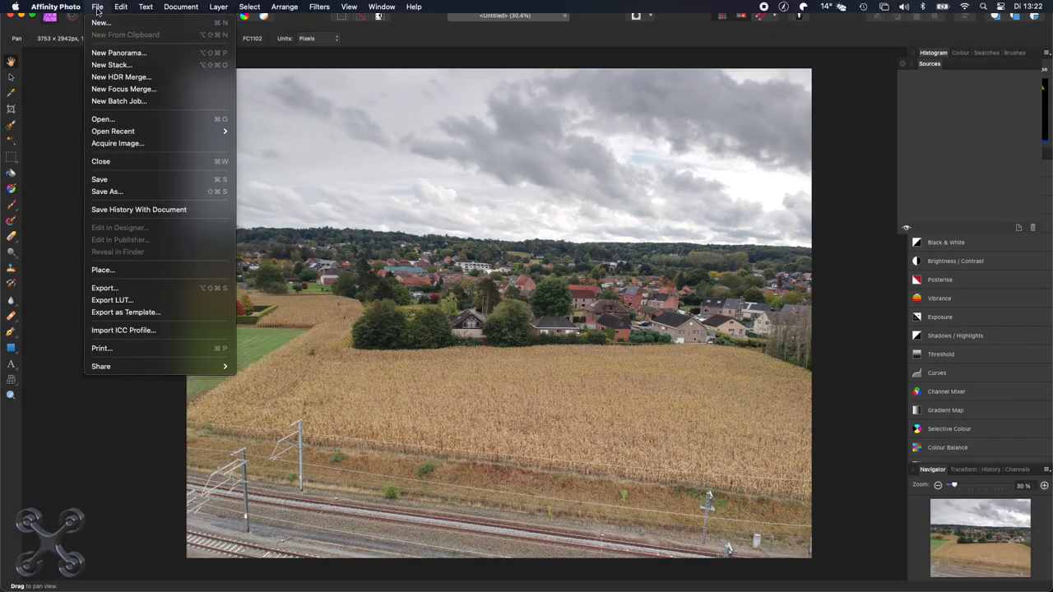
click(105, 288)
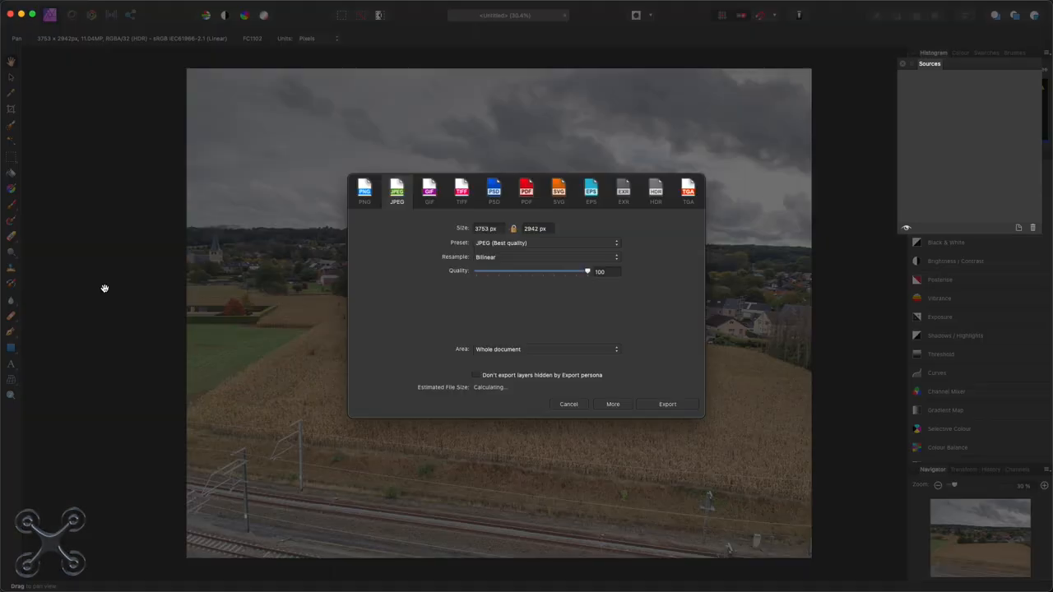
click(668, 404)
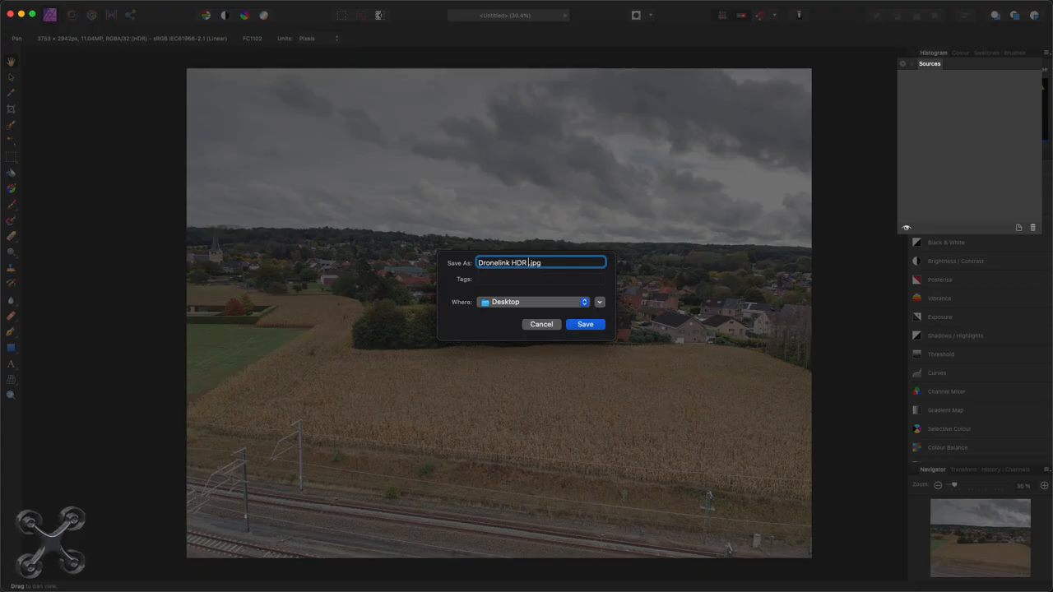
click(586, 324)
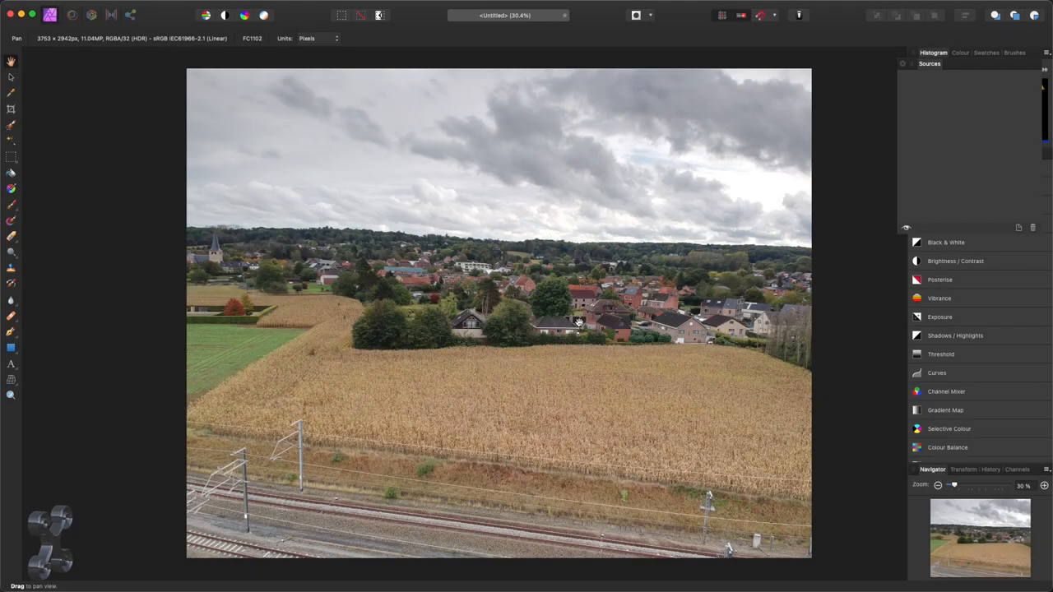
Start a new HDR merge and add the five DJI JPGs from the AEB folder as sources
click(99, 7)
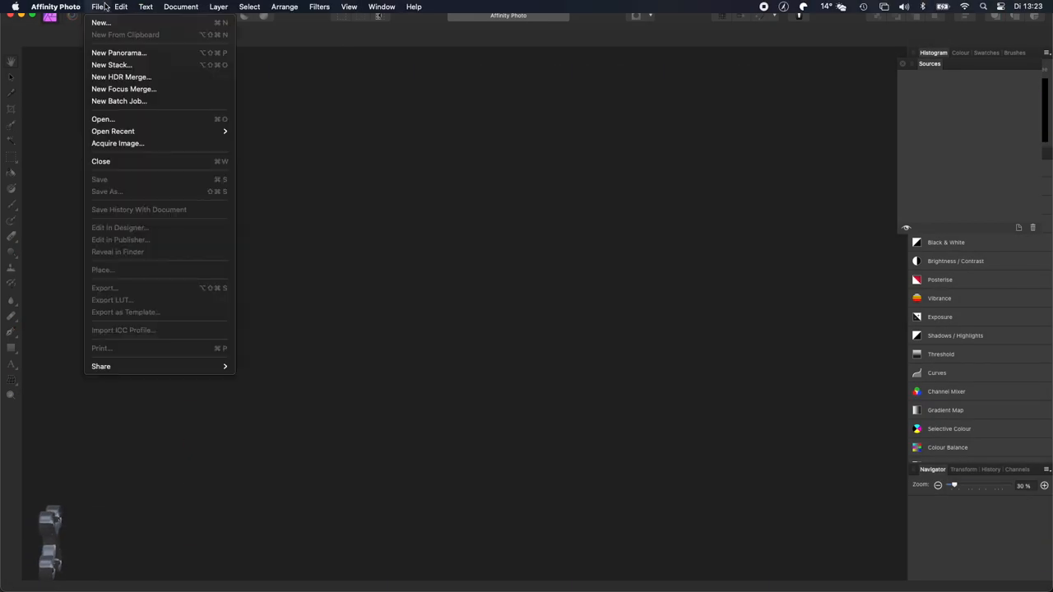
click(122, 77)
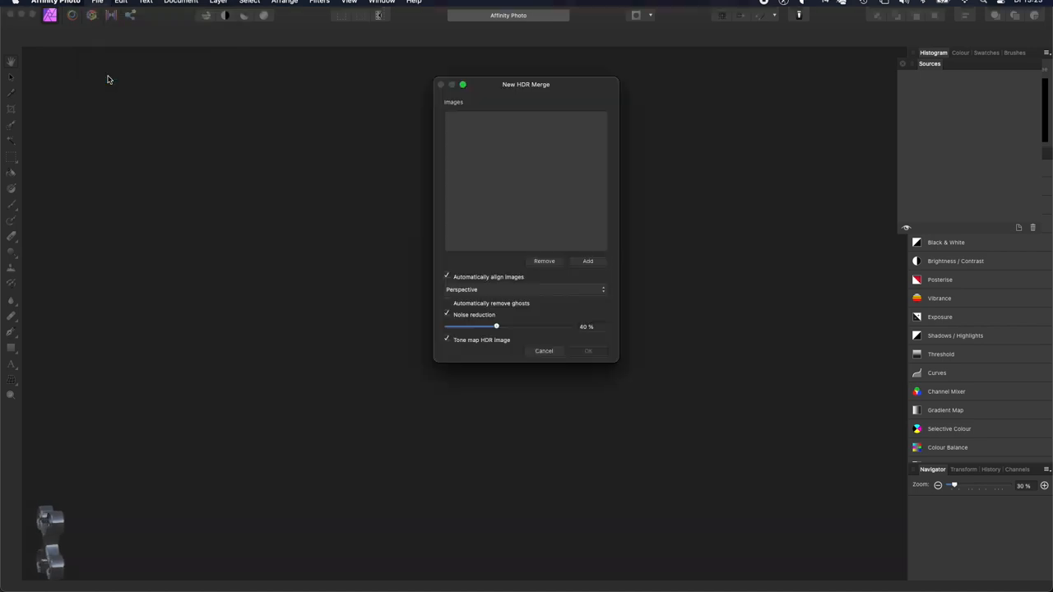
click(587, 260)
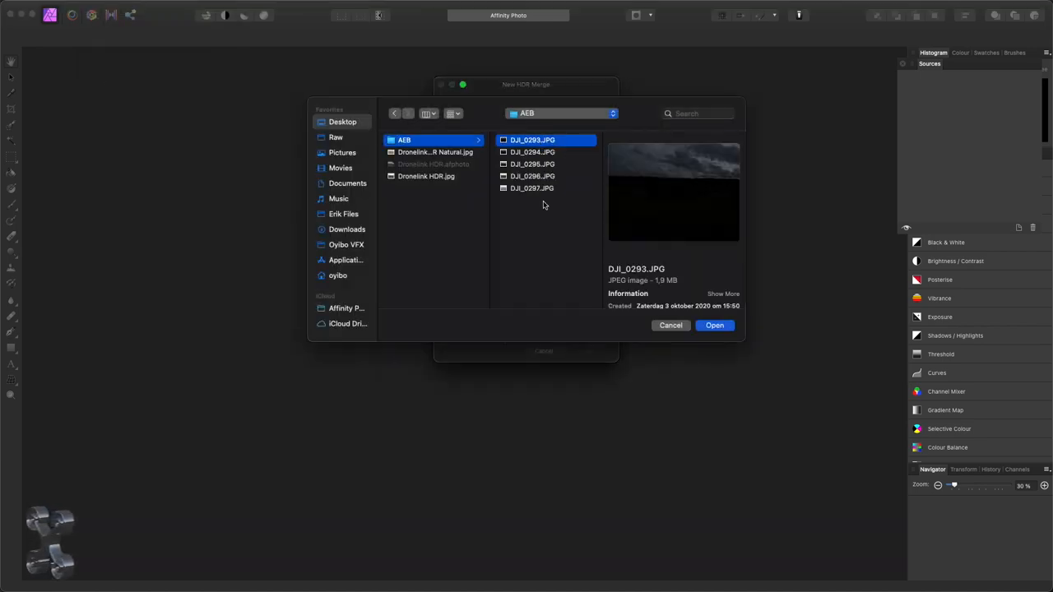
click(714, 326)
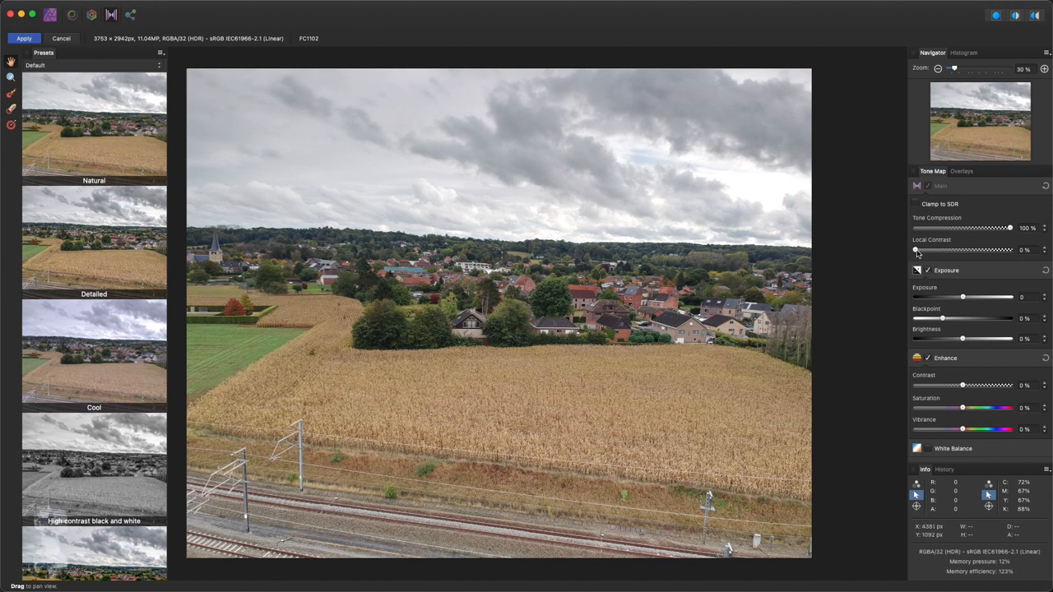
Raise Local Contrast and Tone Compression and reshape the shadows end of the tone curve
drag(914, 250, 951, 250)
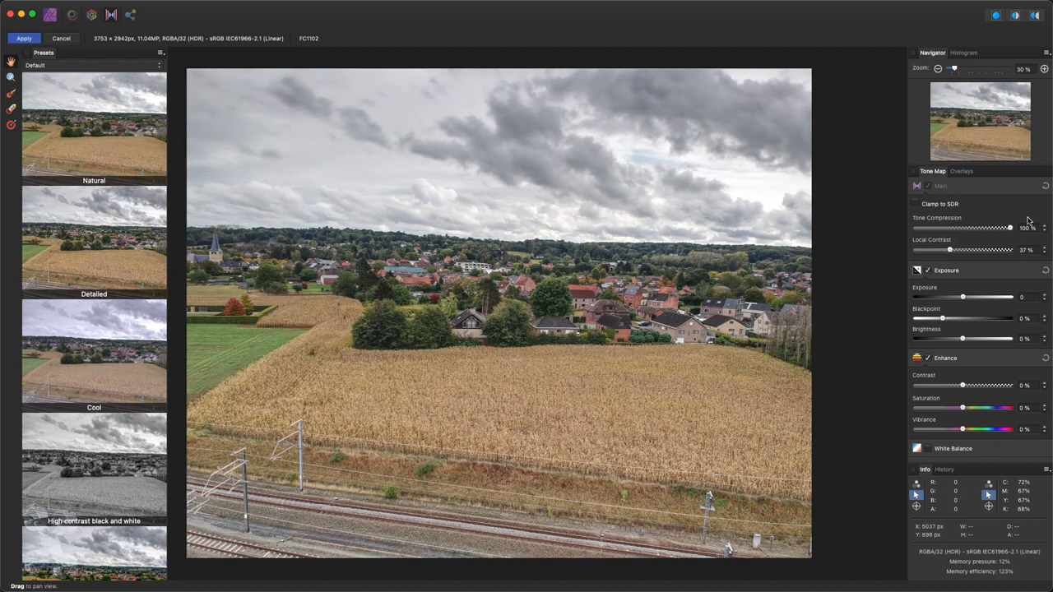
drag(1006, 227, 995, 227)
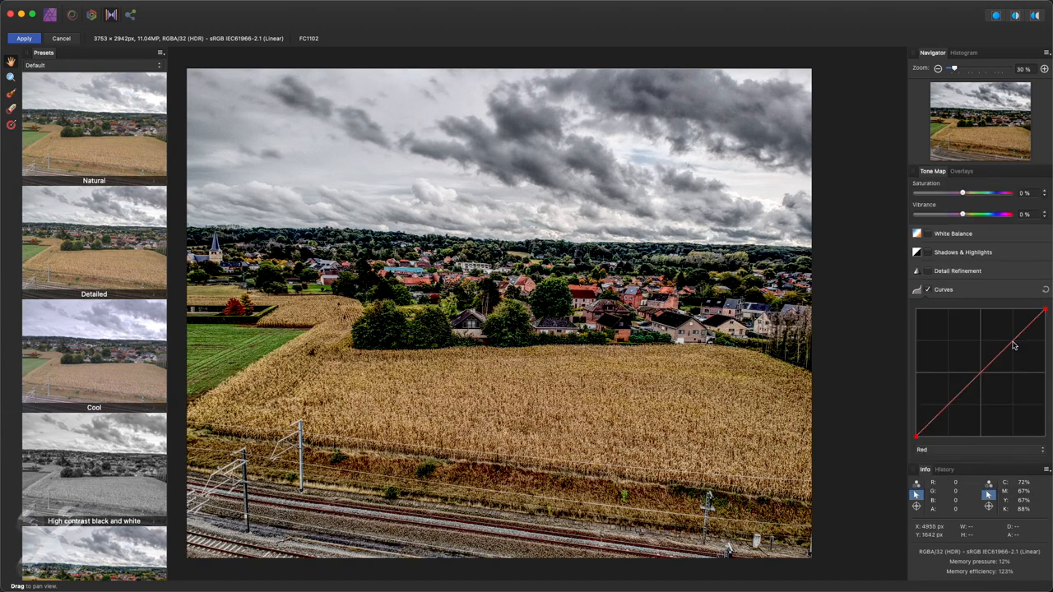
drag(1007, 332, 1007, 332)
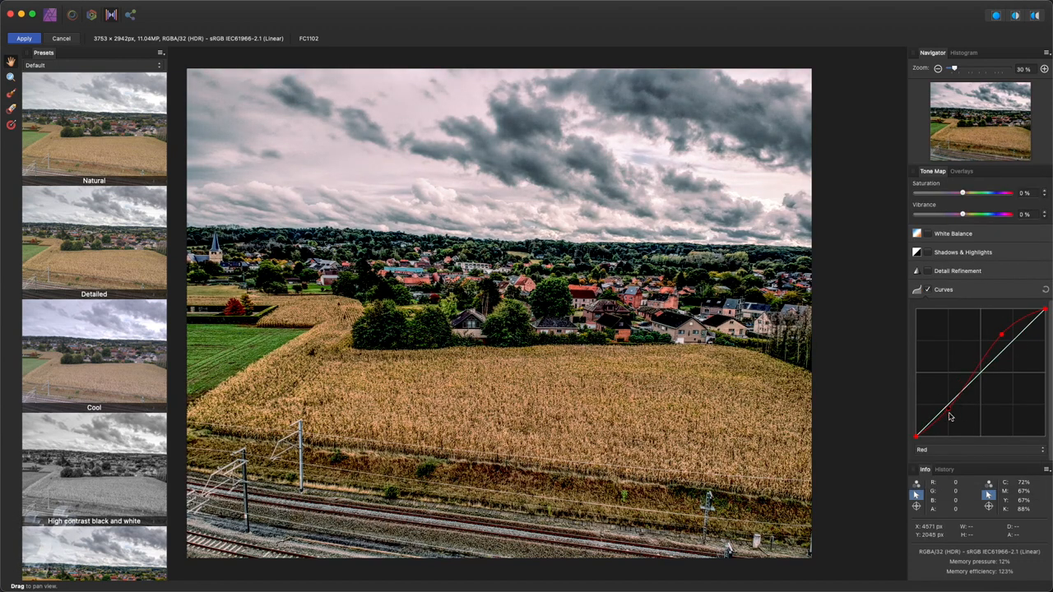